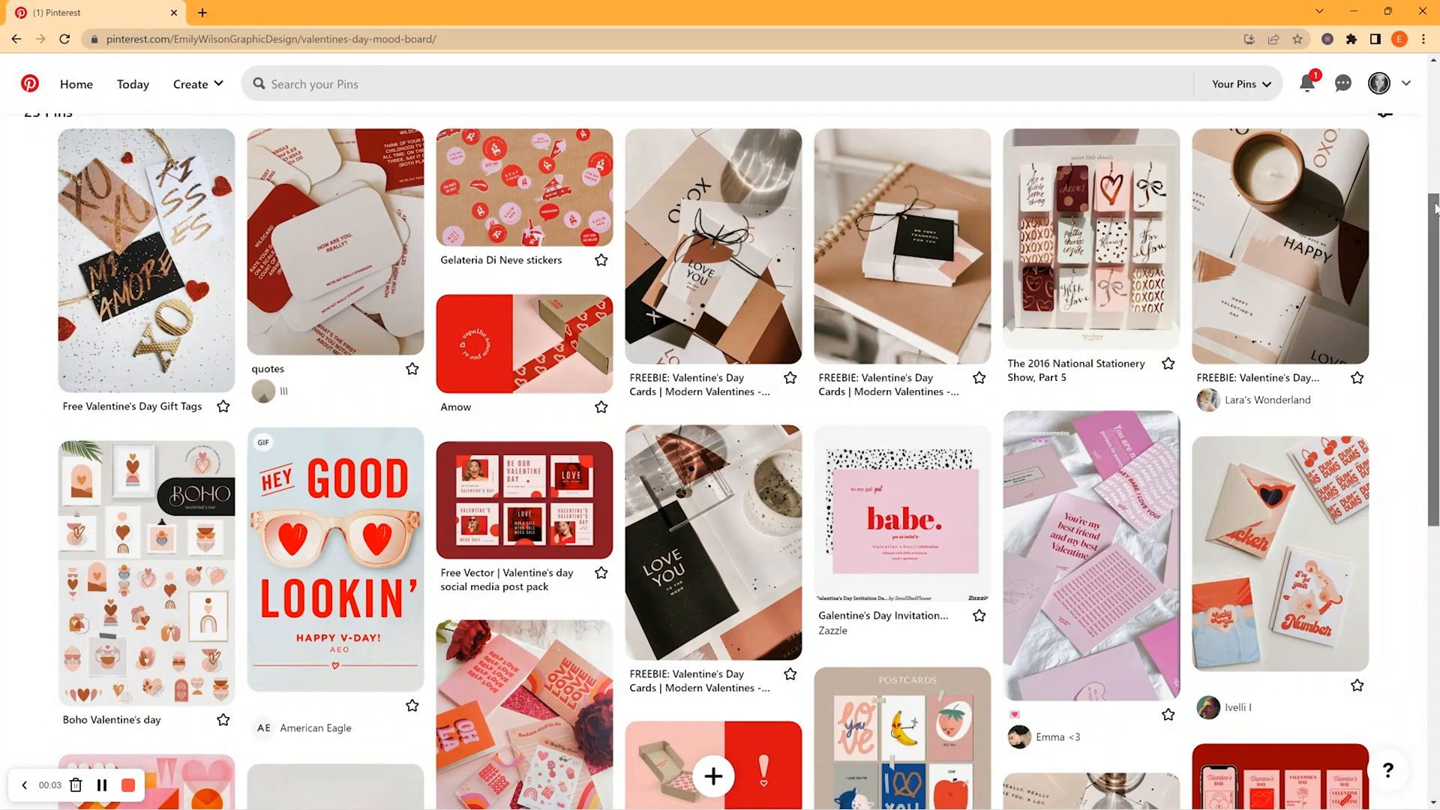
Create the 1080×1080 px Mood Board Layout document.
scroll(down, 3)
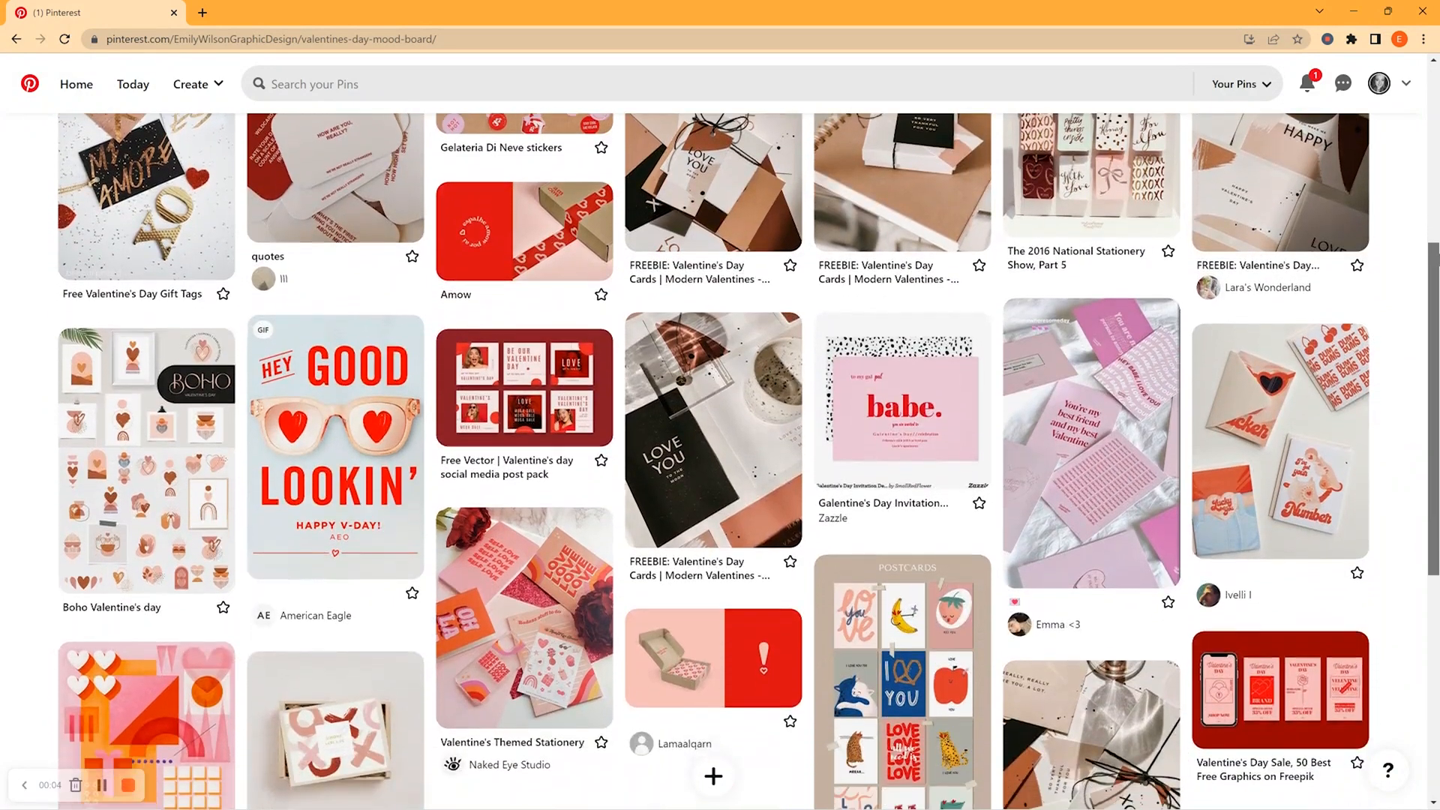
scroll(down, 3)
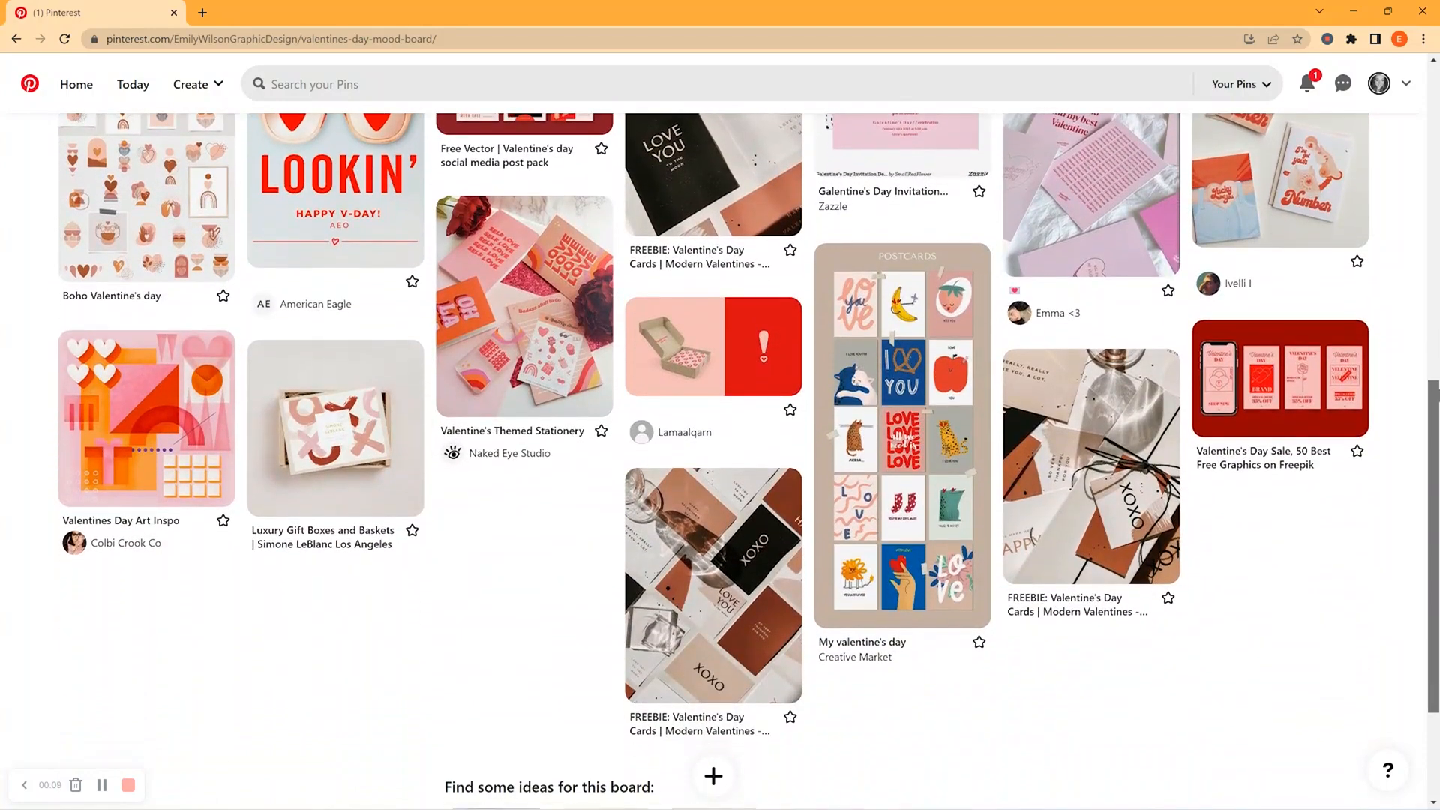
scroll(down, 3)
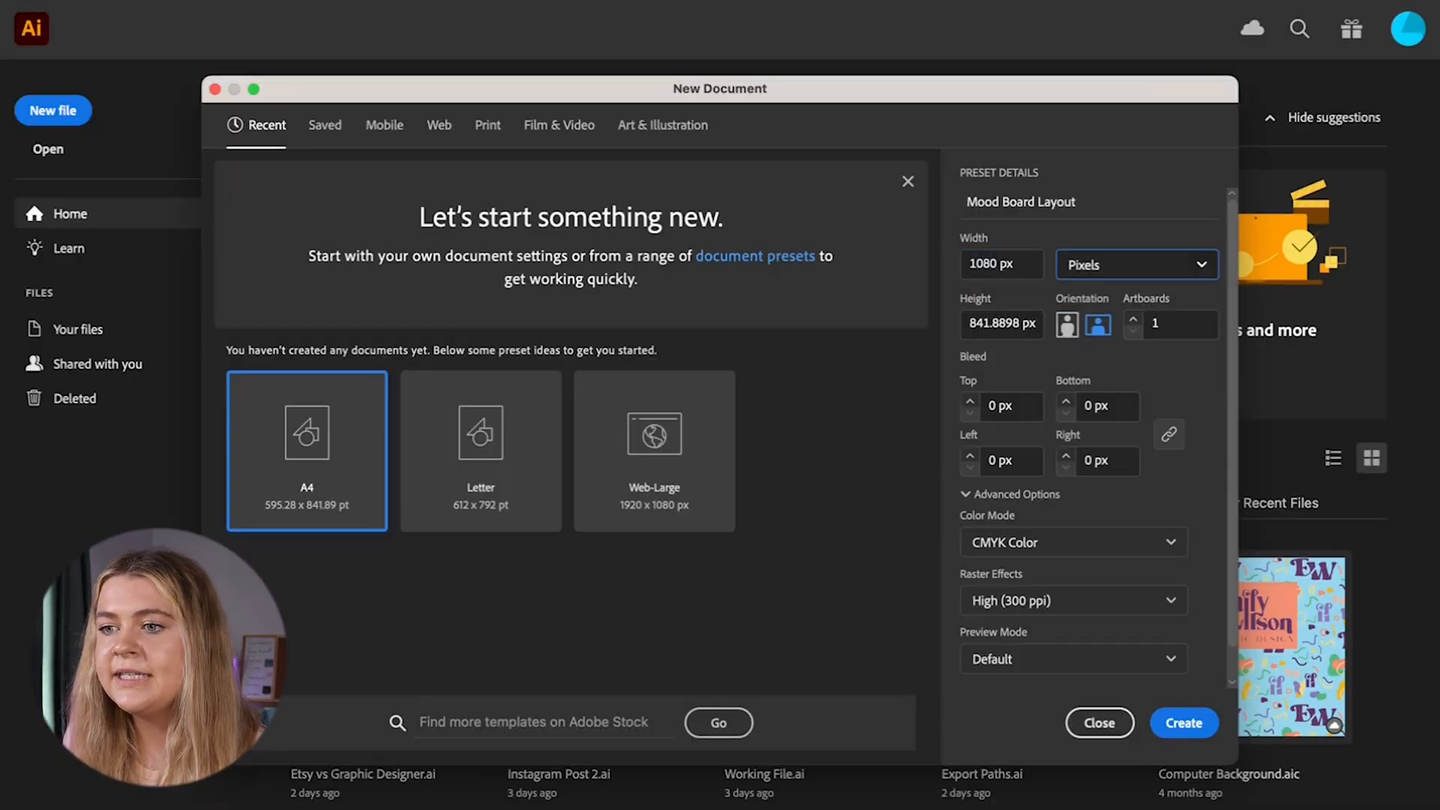
click(1066, 324)
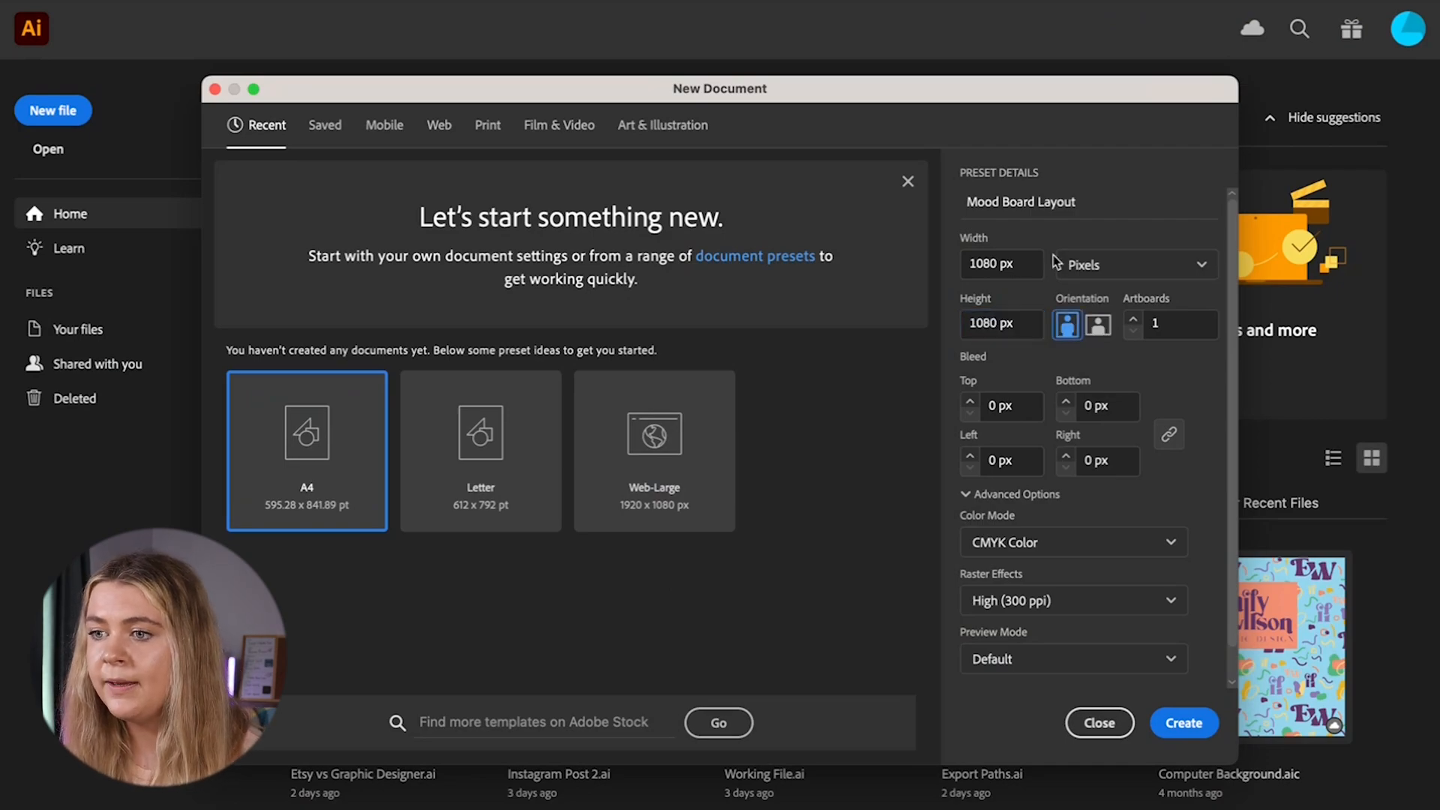
click(1183, 723)
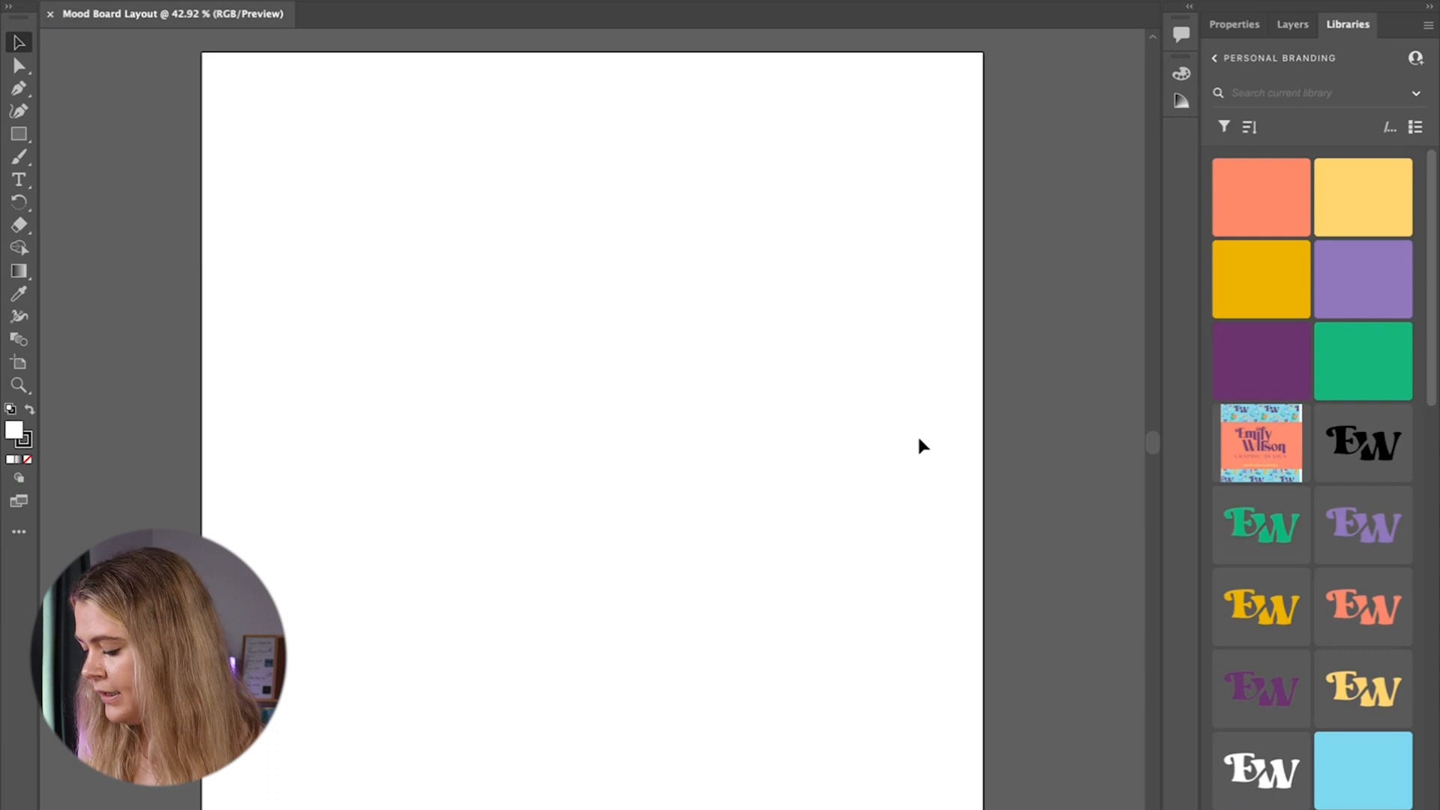
Draw a square near the artboard's top-left and round its corners with the corner widget.
click(18, 134)
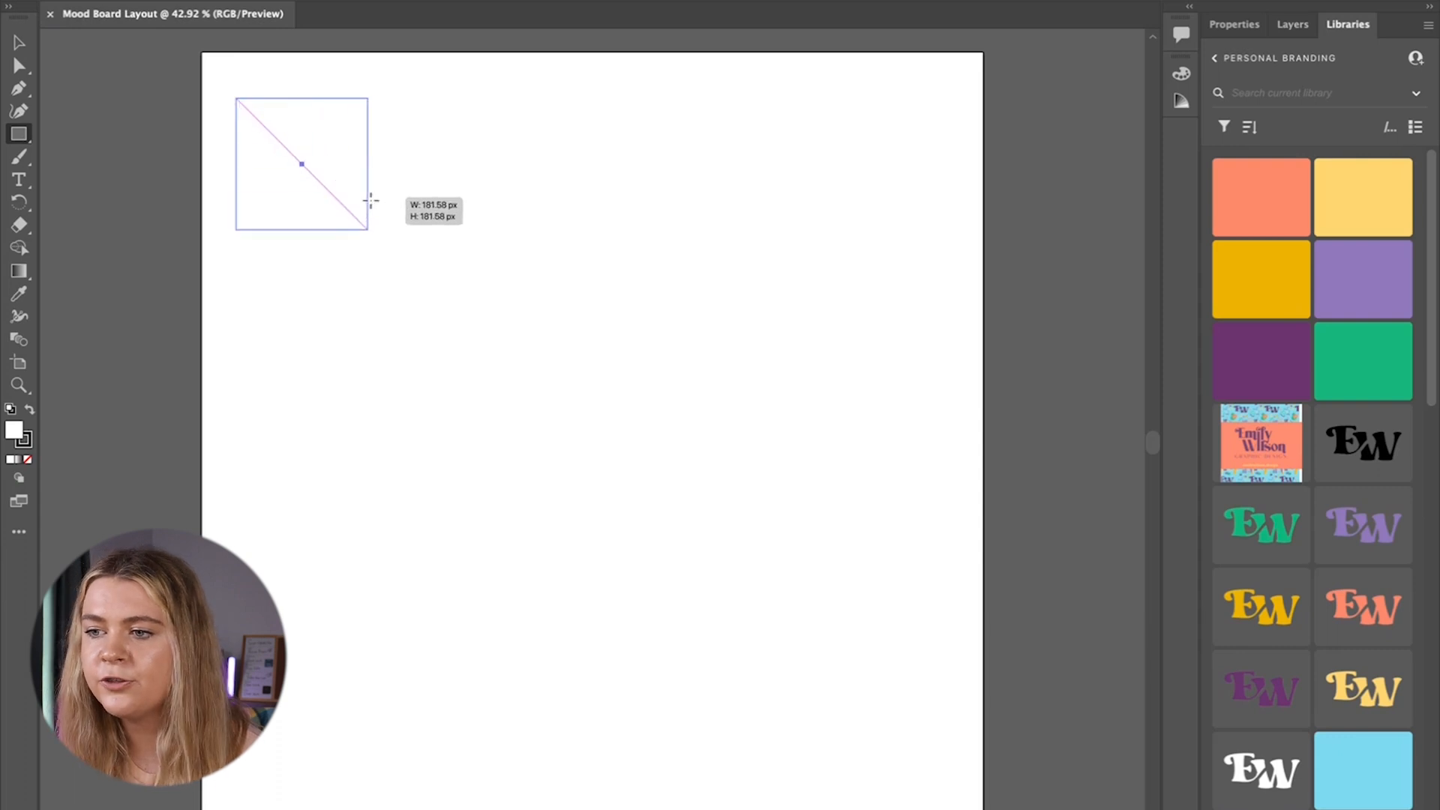
drag(237, 99, 439, 298)
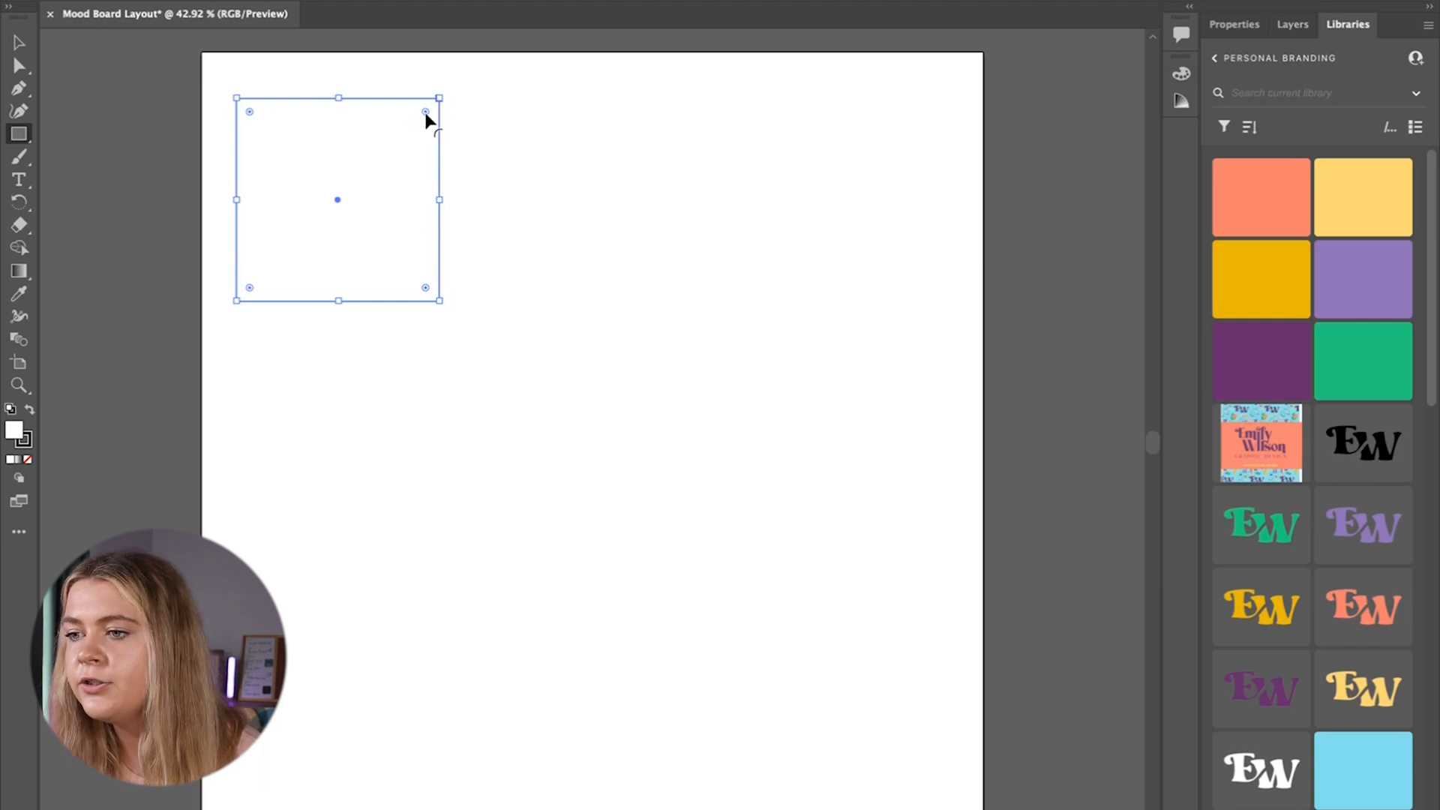
drag(424, 111, 421, 124)
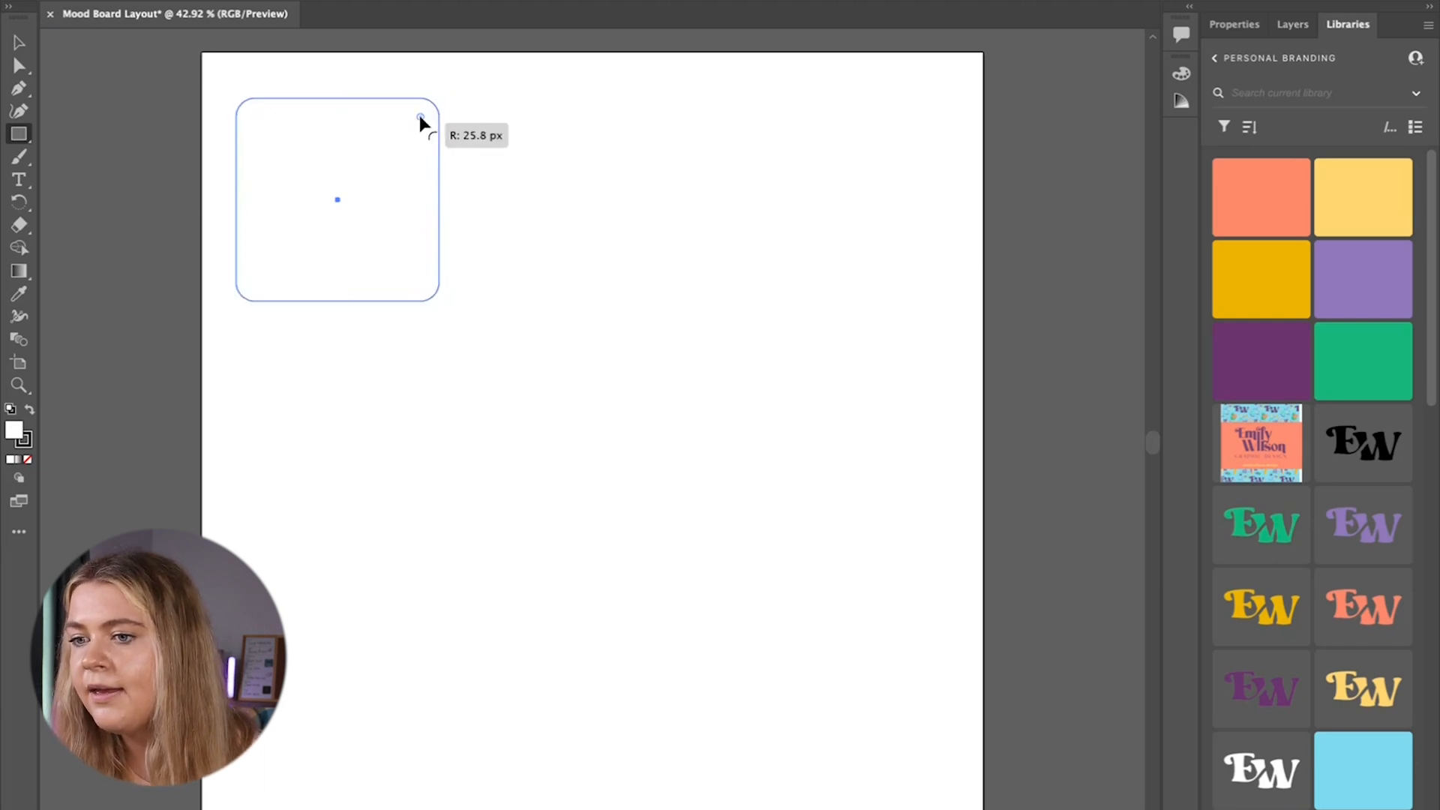
drag(421, 118, 402, 150)
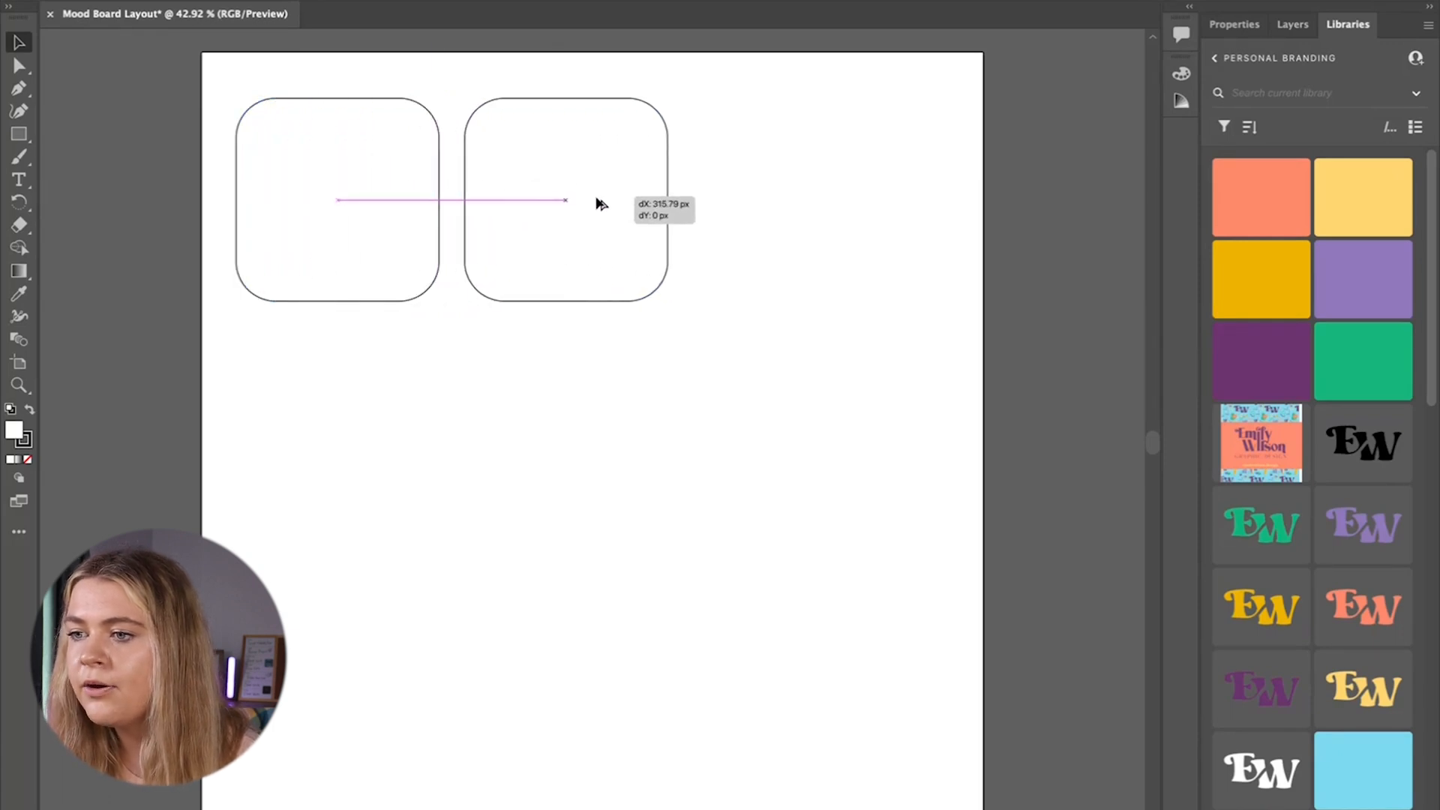
Duplicate the rounded square to the right, level with the original.
click(564, 199)
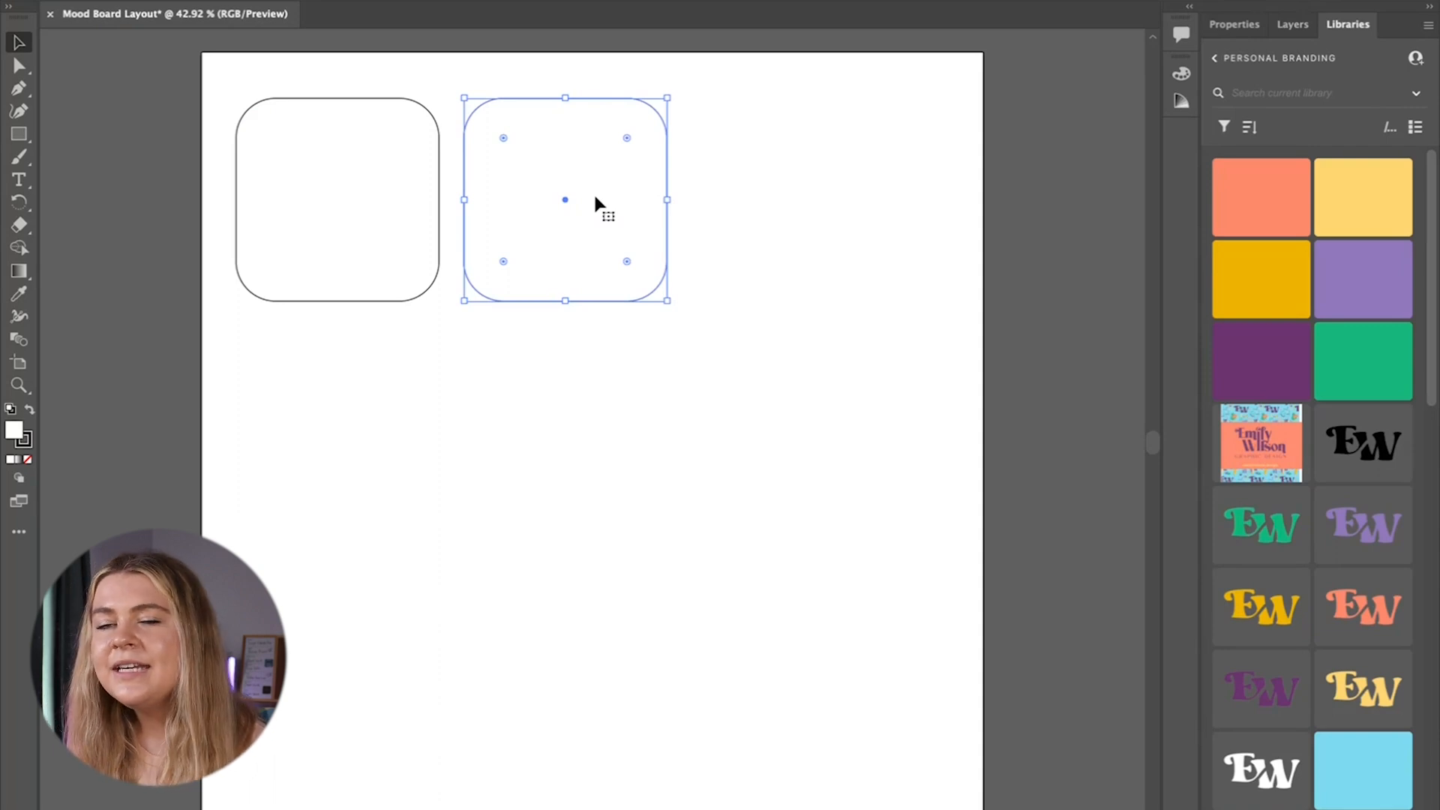
mouse_move(447, 229)
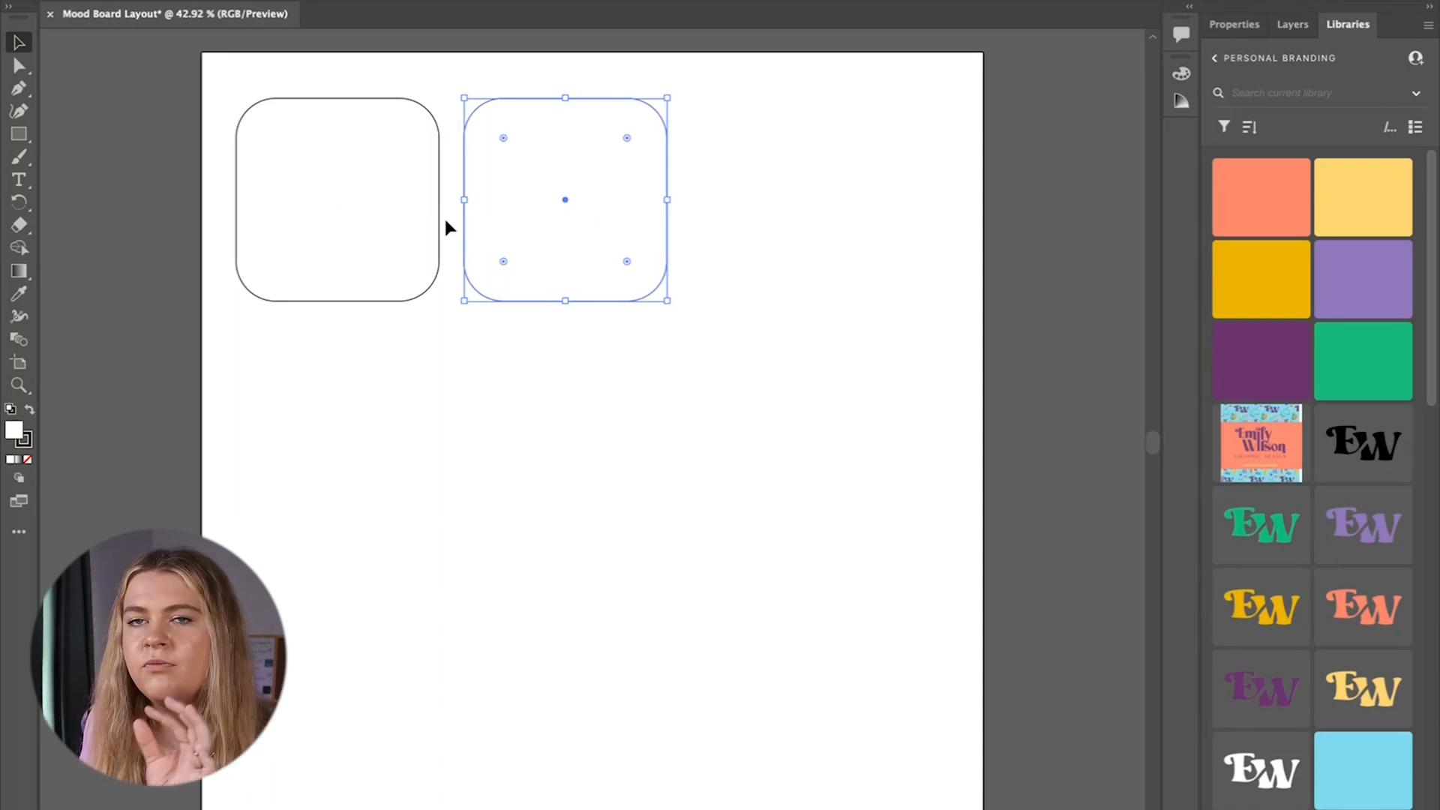
mouse_move(450, 232)
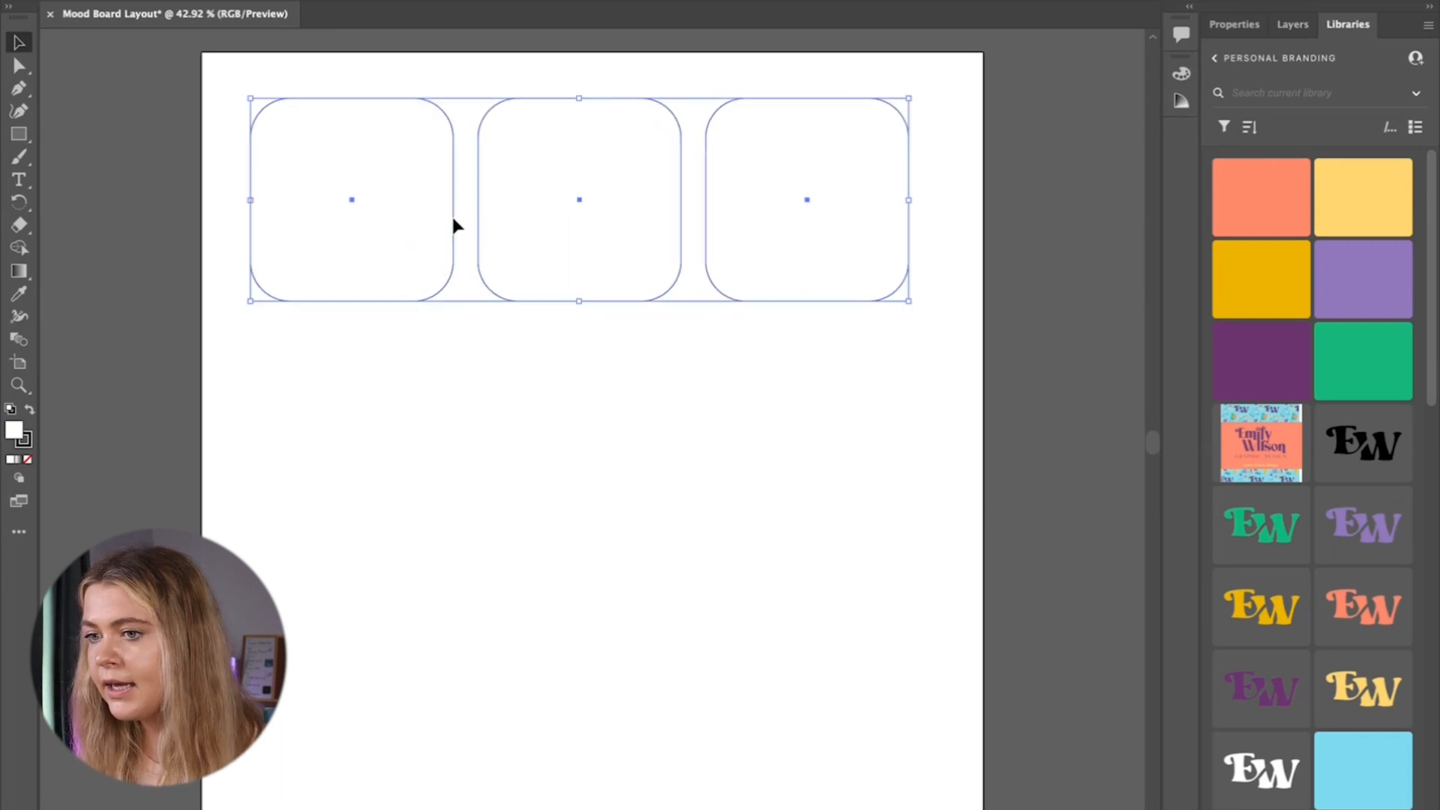
mouse_move(457, 224)
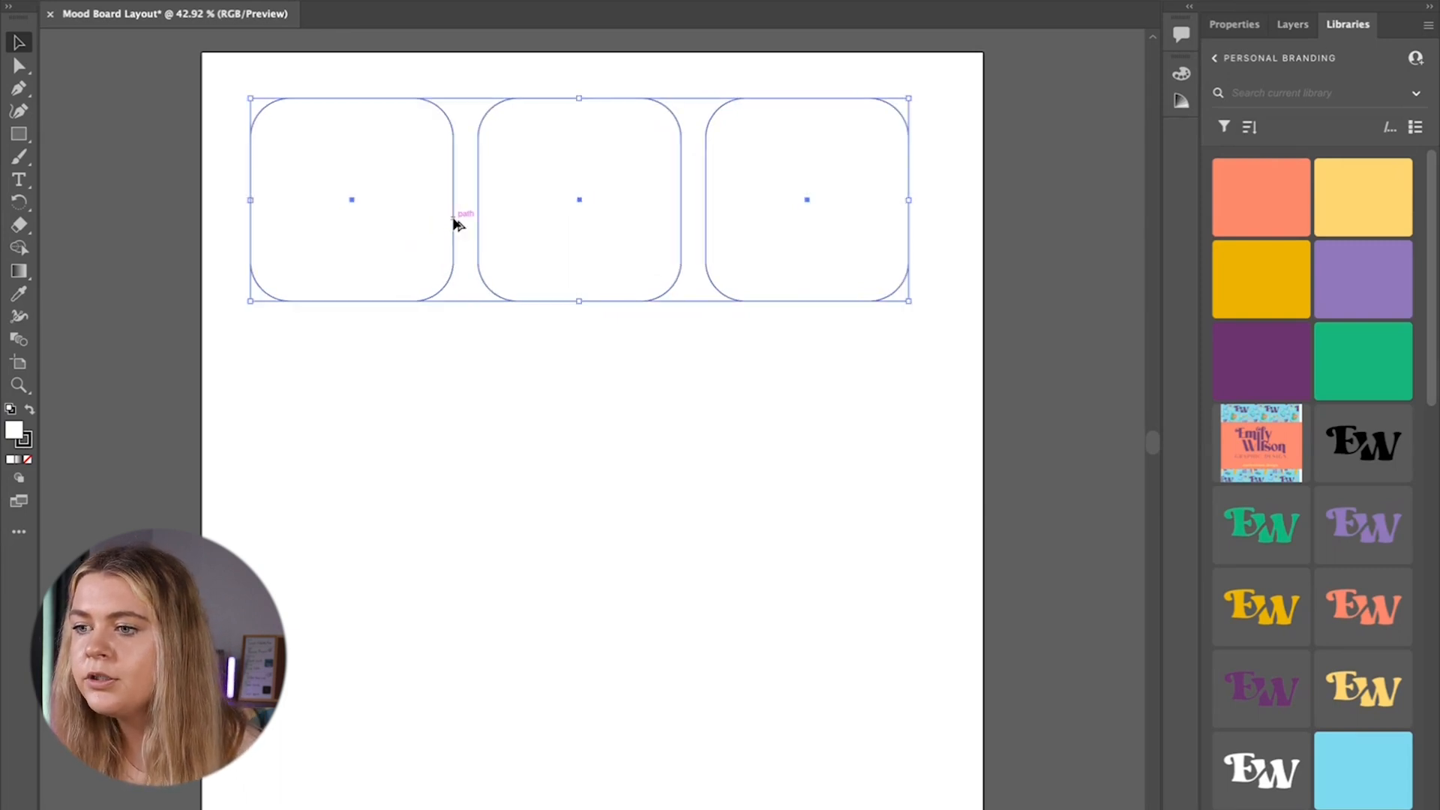
Copy the row of squares straight down, then repeat for a third row.
drag(579, 200, 578, 379)
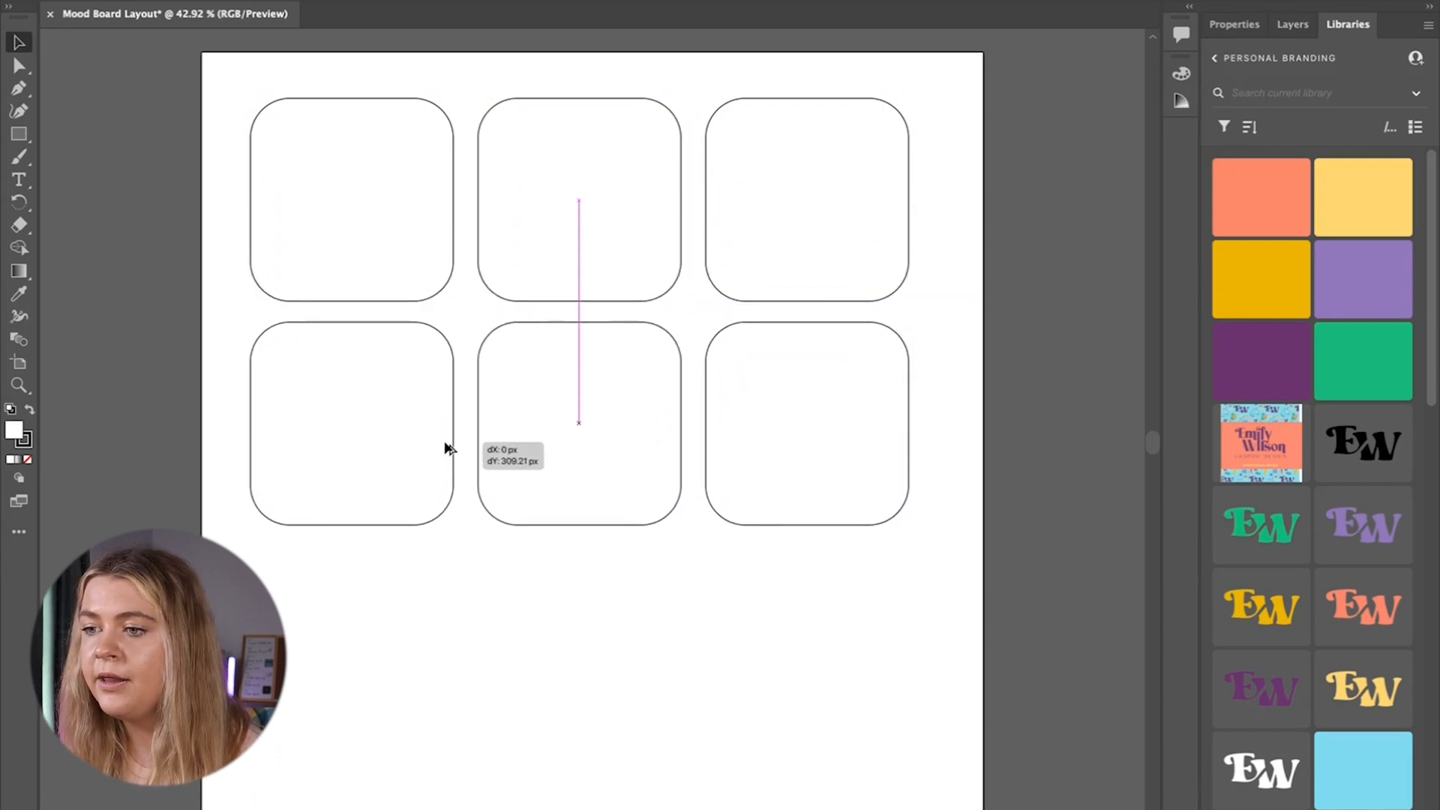
key(ctrl+d)
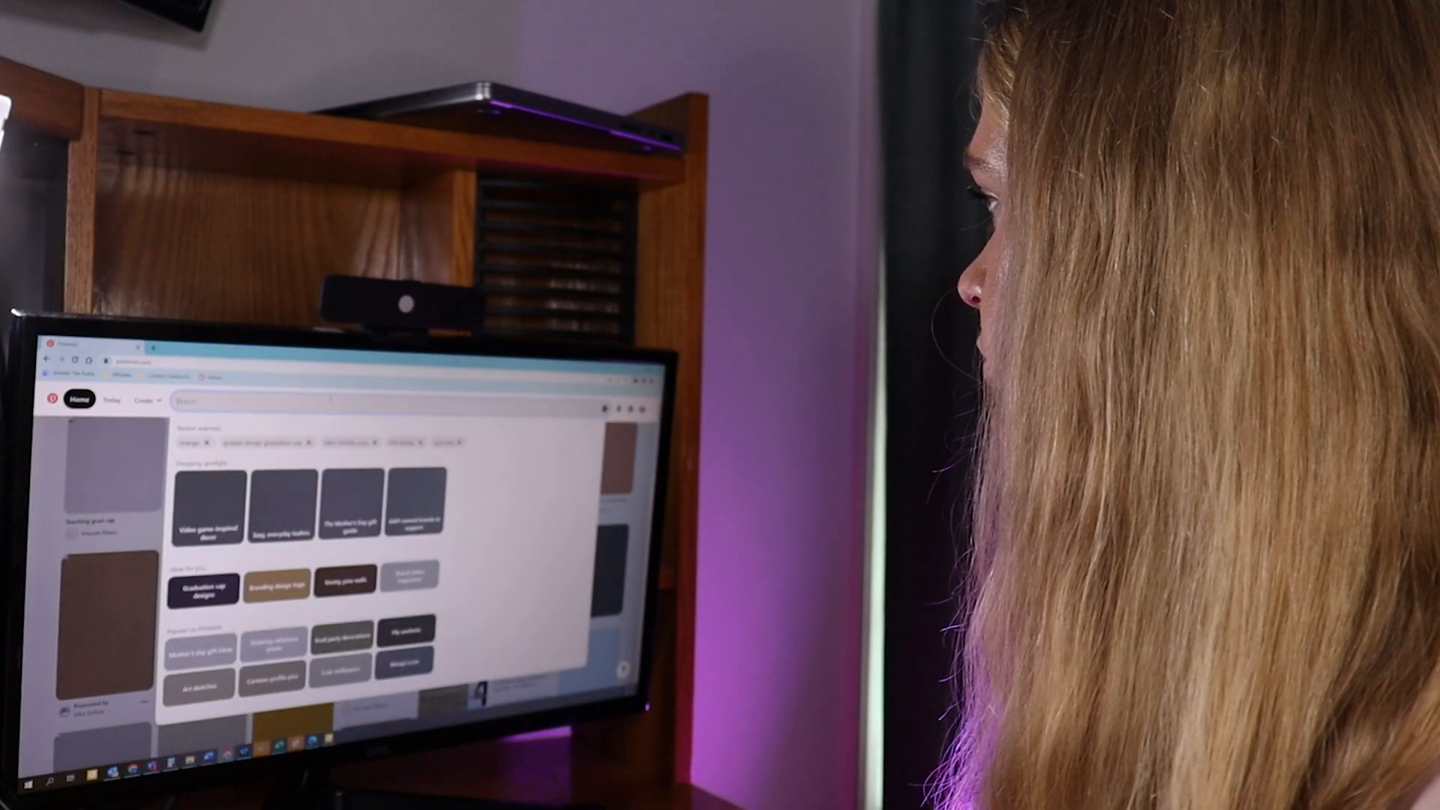
Activate the Pinterest search bar to show recent searches and suggested ideas.
click(367, 399)
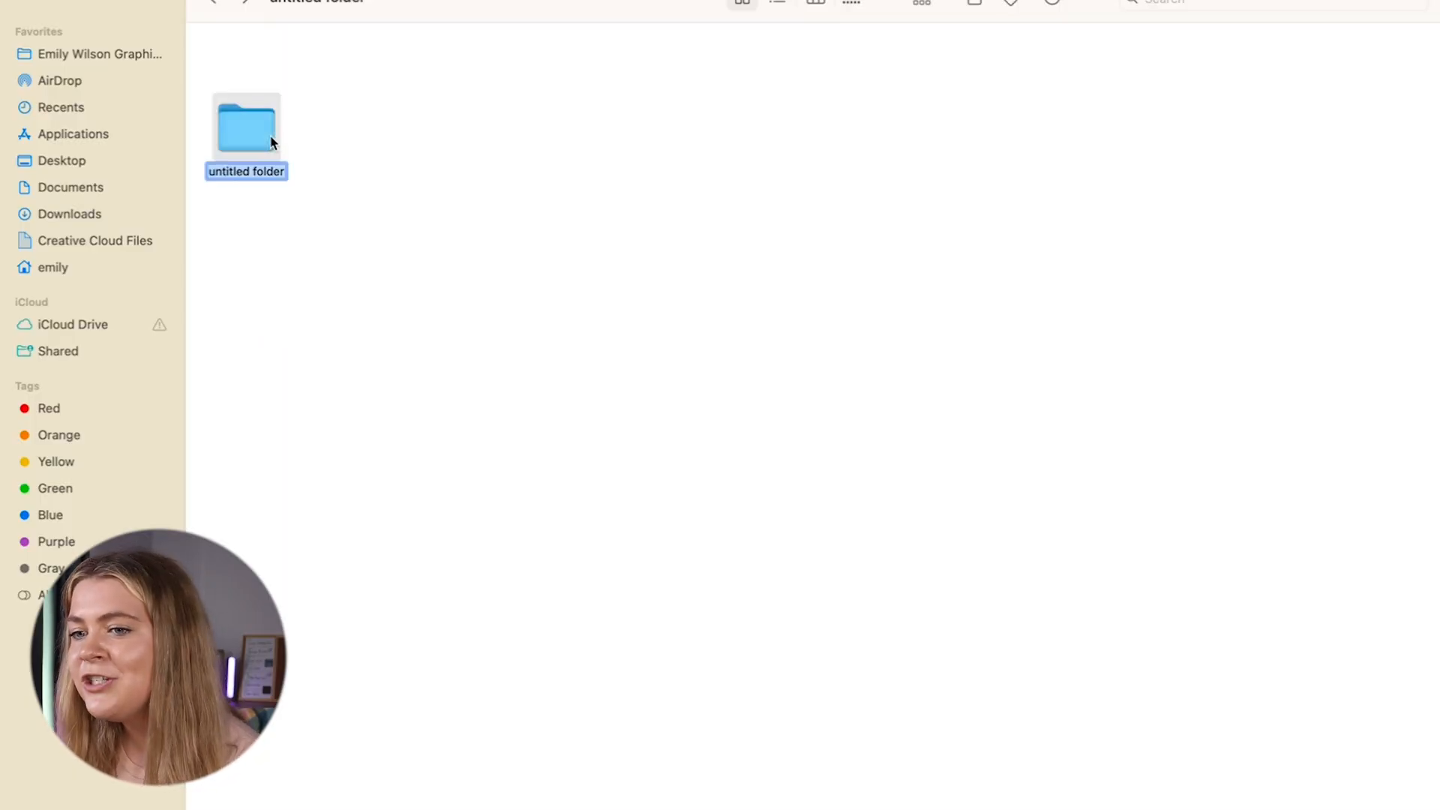
Name the new Finder folders 'Moodboard 01' and 'Moodboard 02'.
text(Moodboard 01)
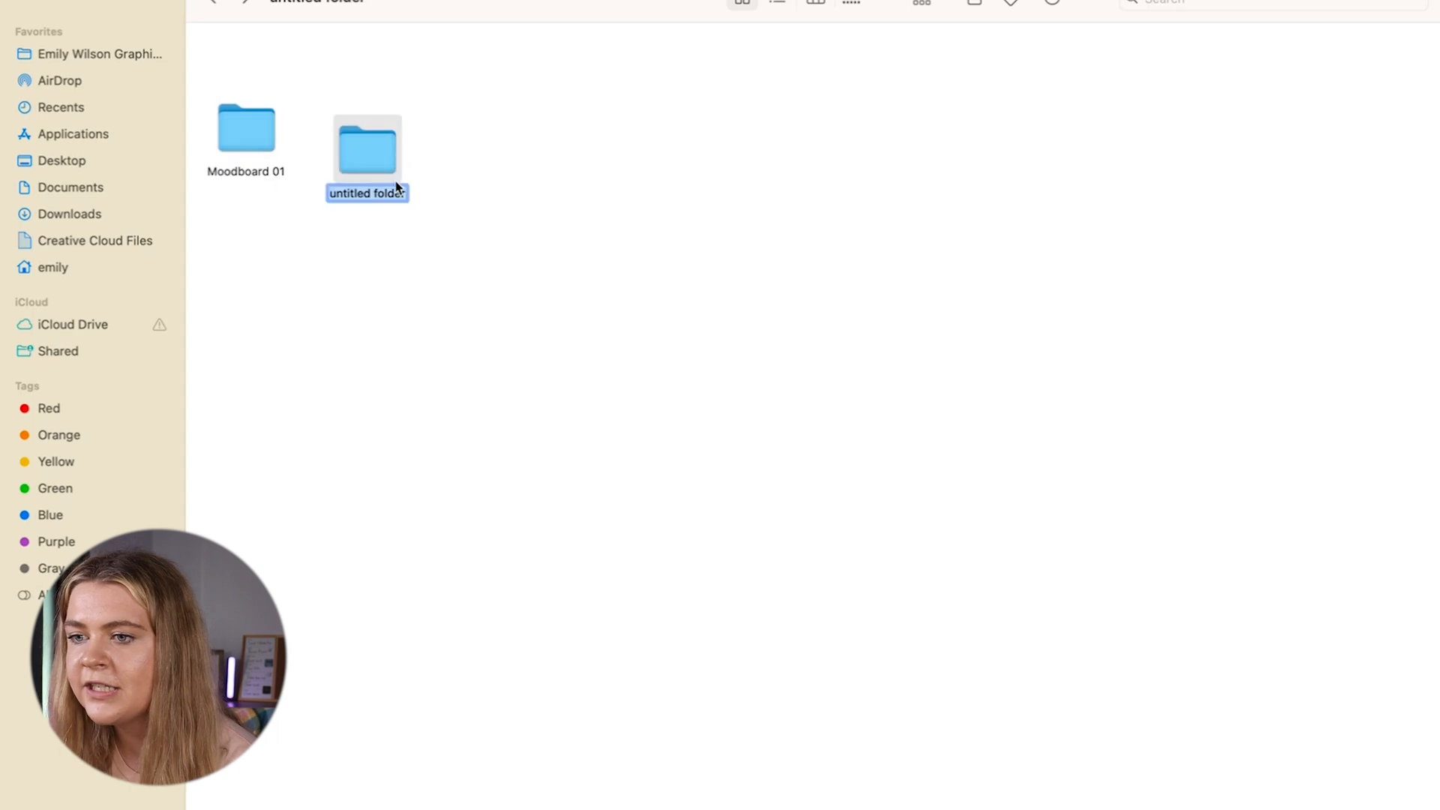
text(Moodboard 02)
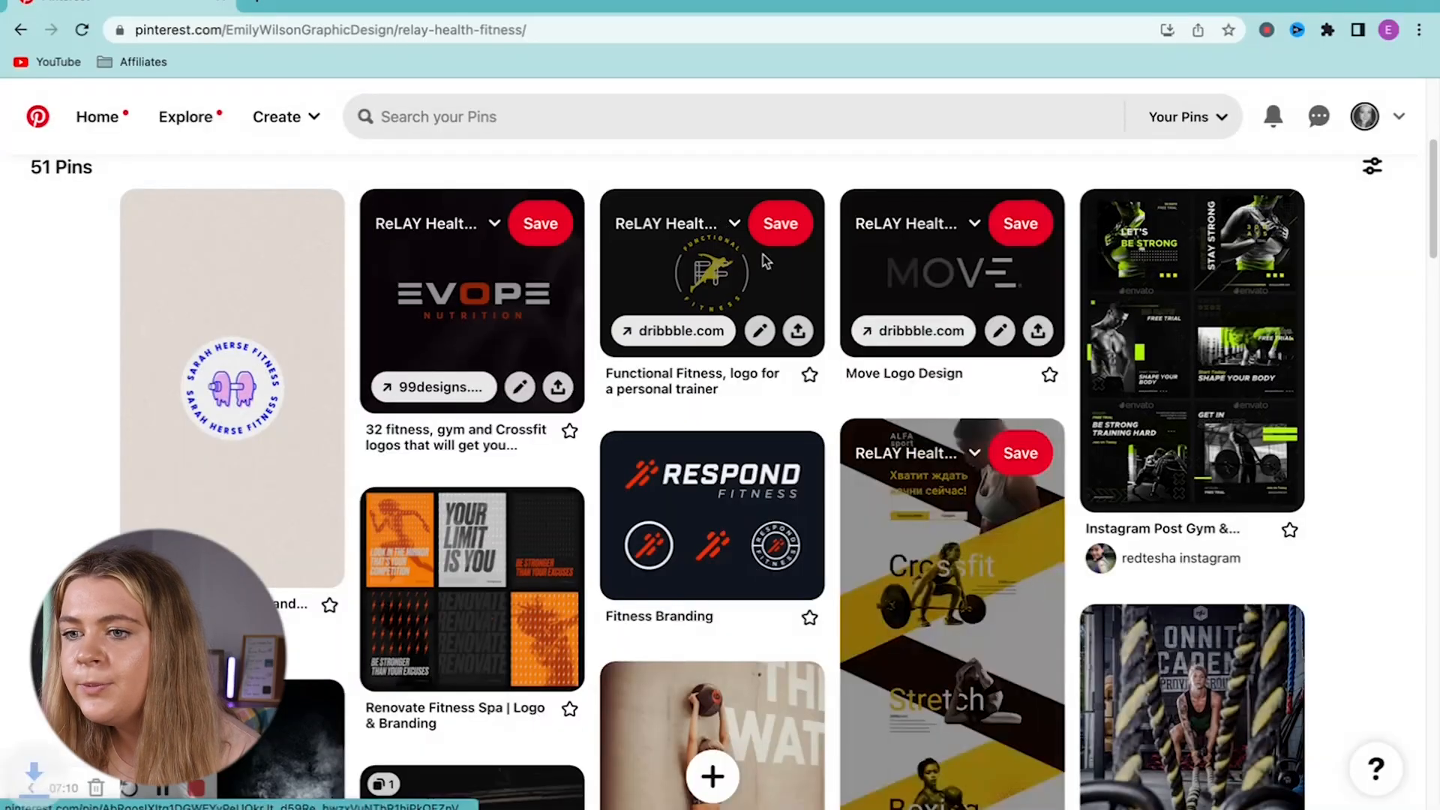
Save the Crossfit and Body Fitness pin images from the fitness board.
scroll(down, 3)
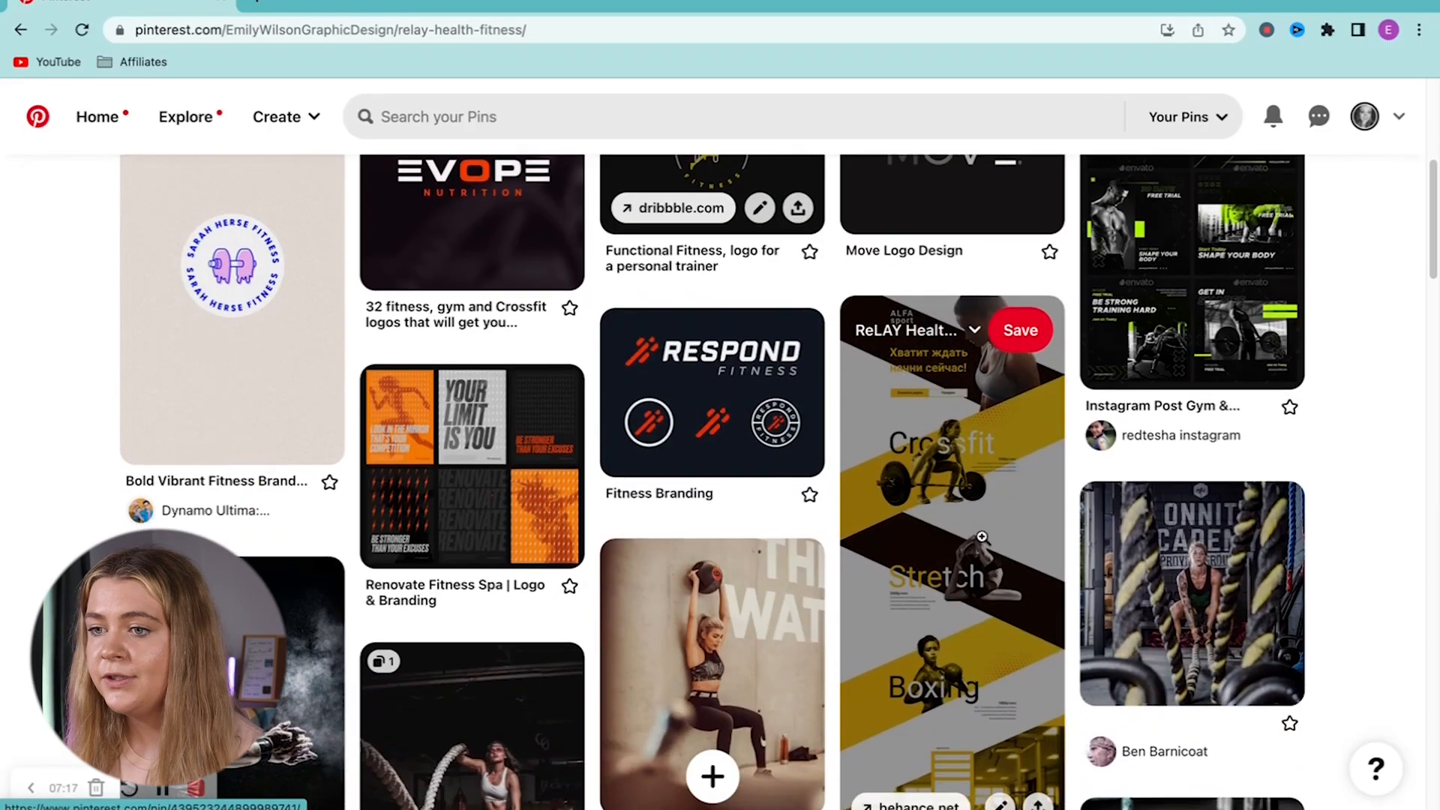
right_click(950, 551)
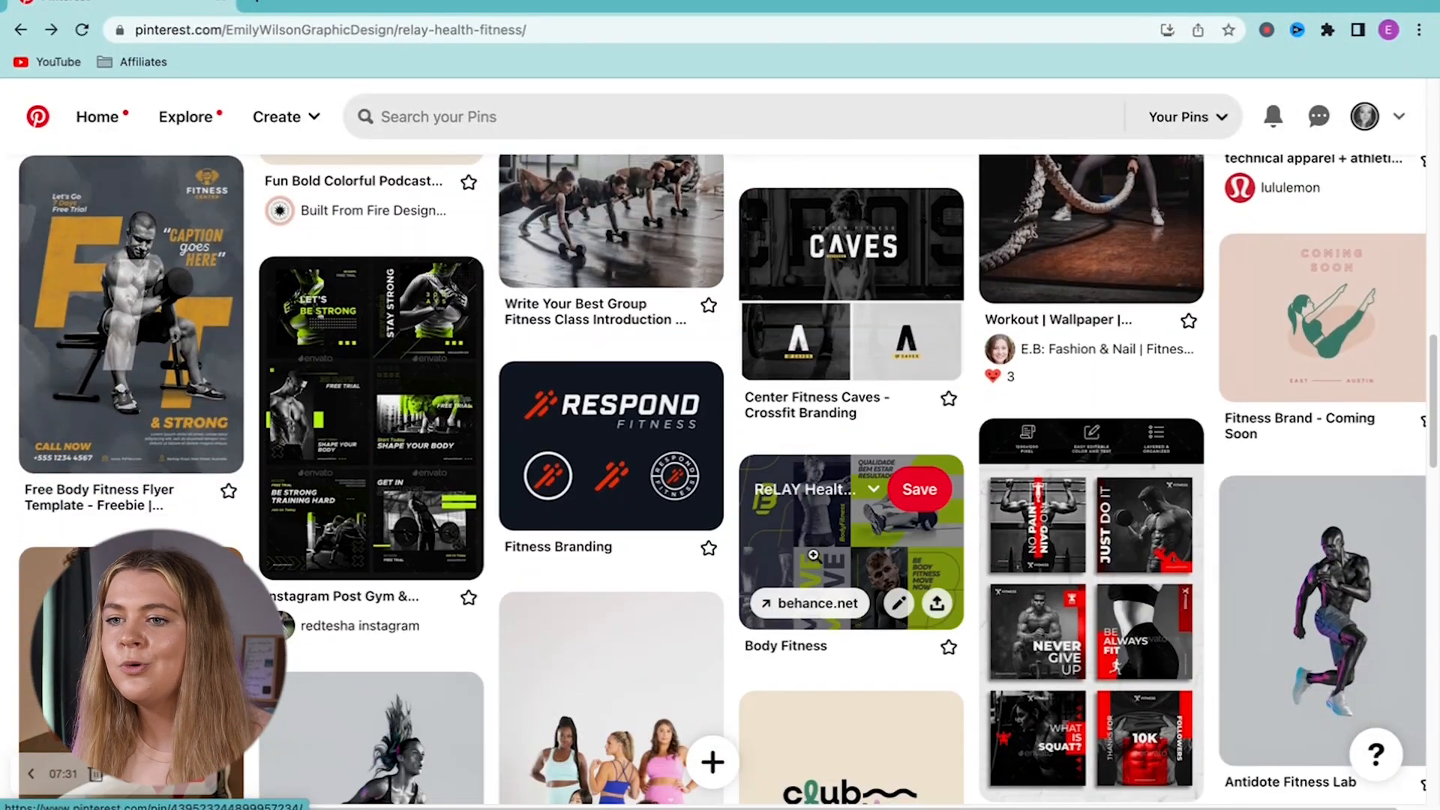
right_click(850, 542)
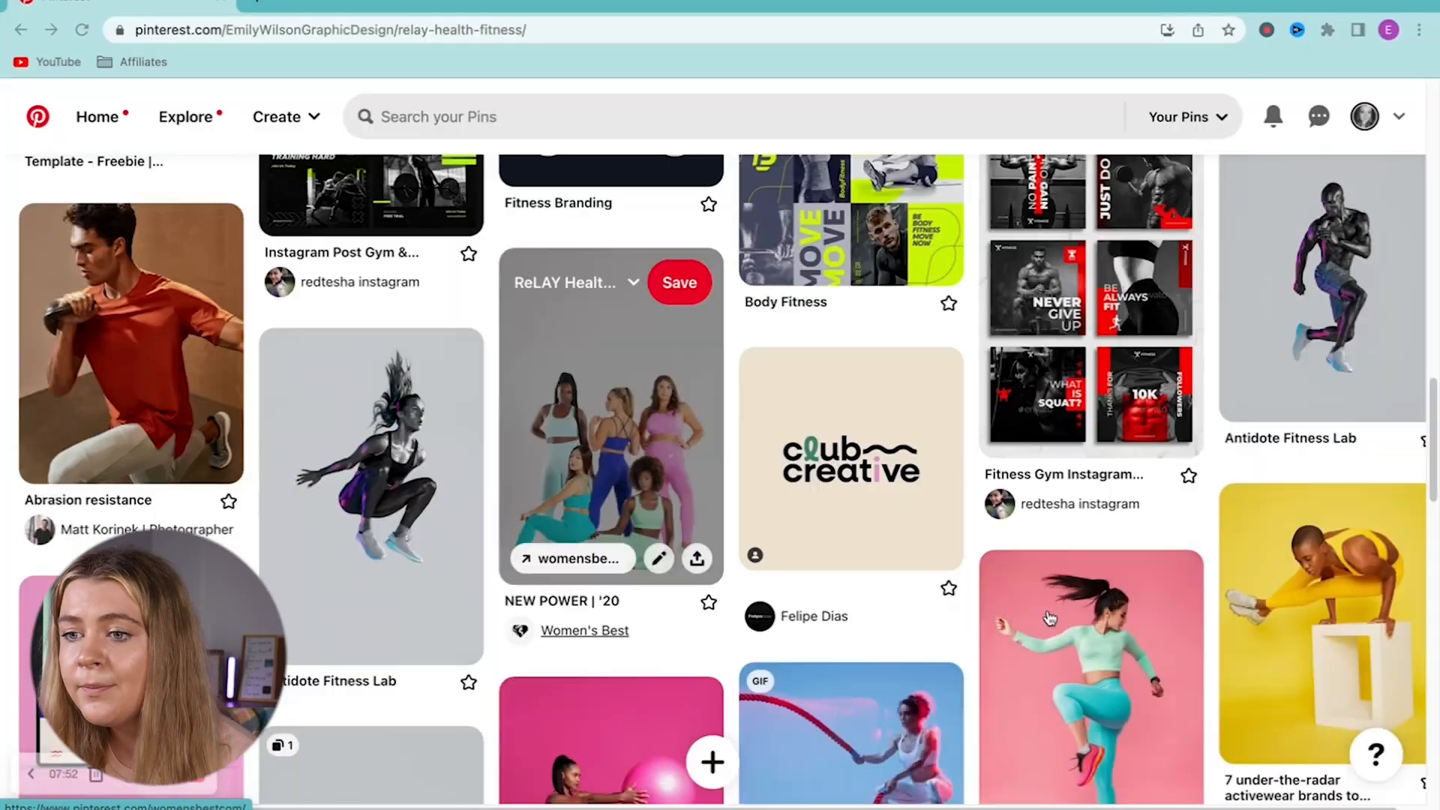
scroll(down, 3)
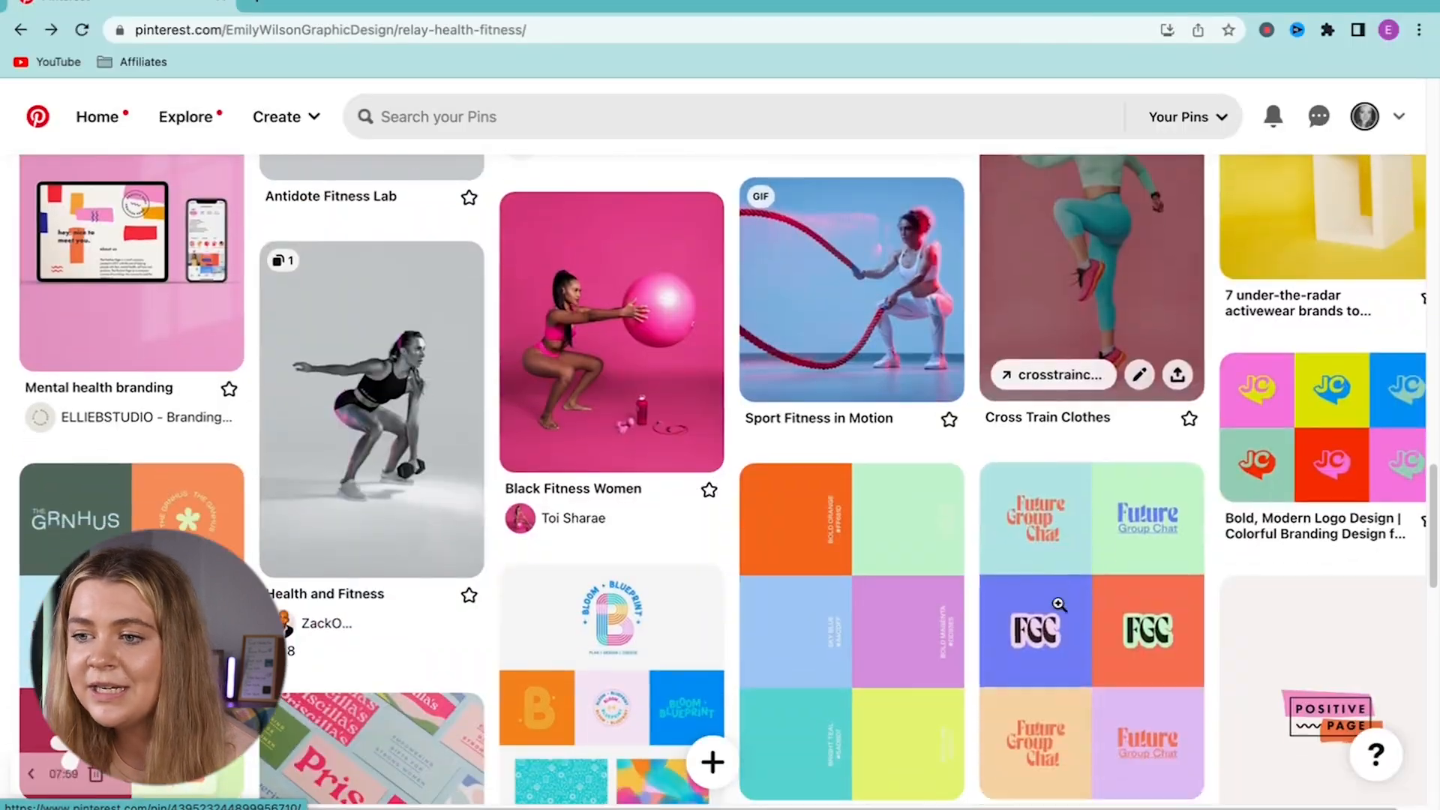
scroll(down, 3)
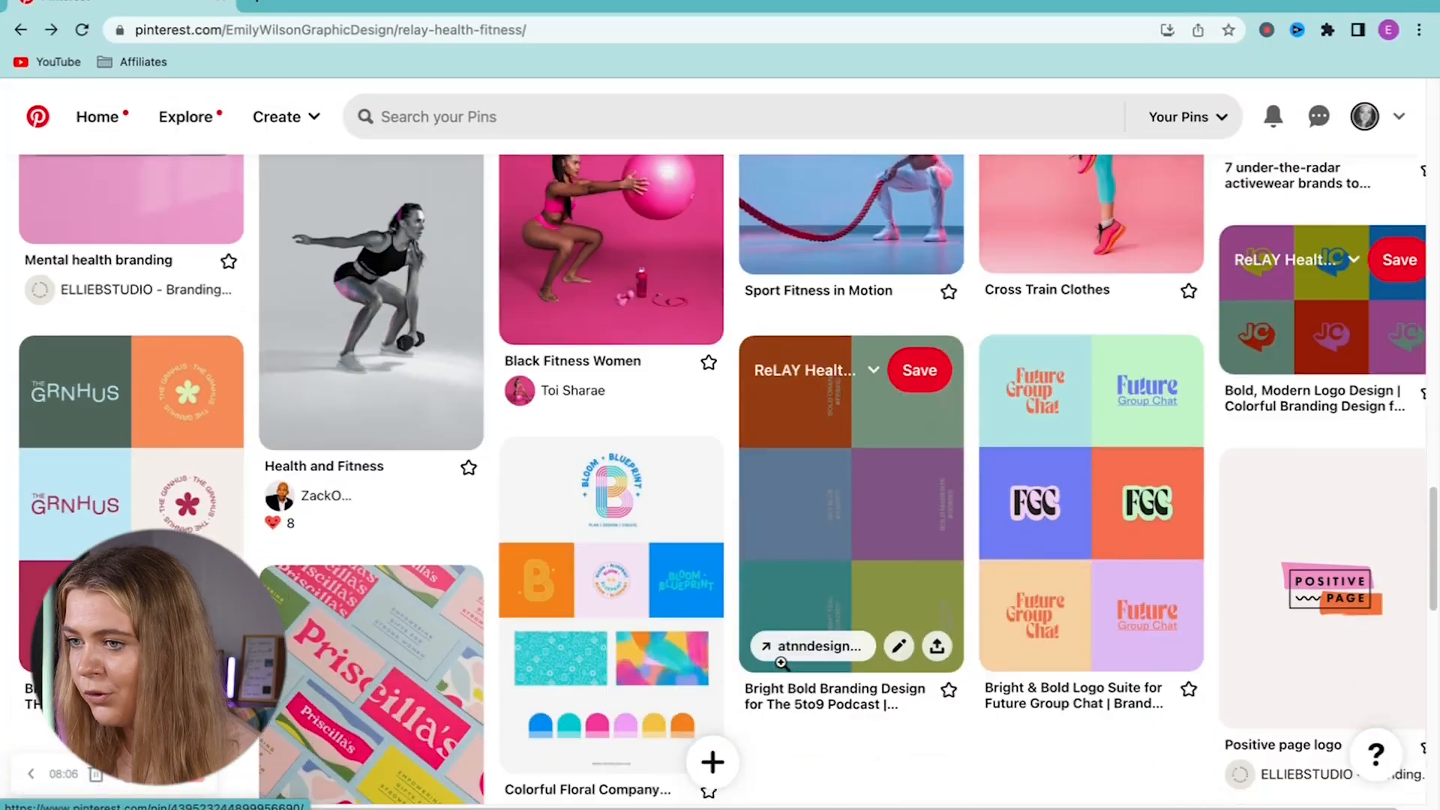
scroll(down, 3)
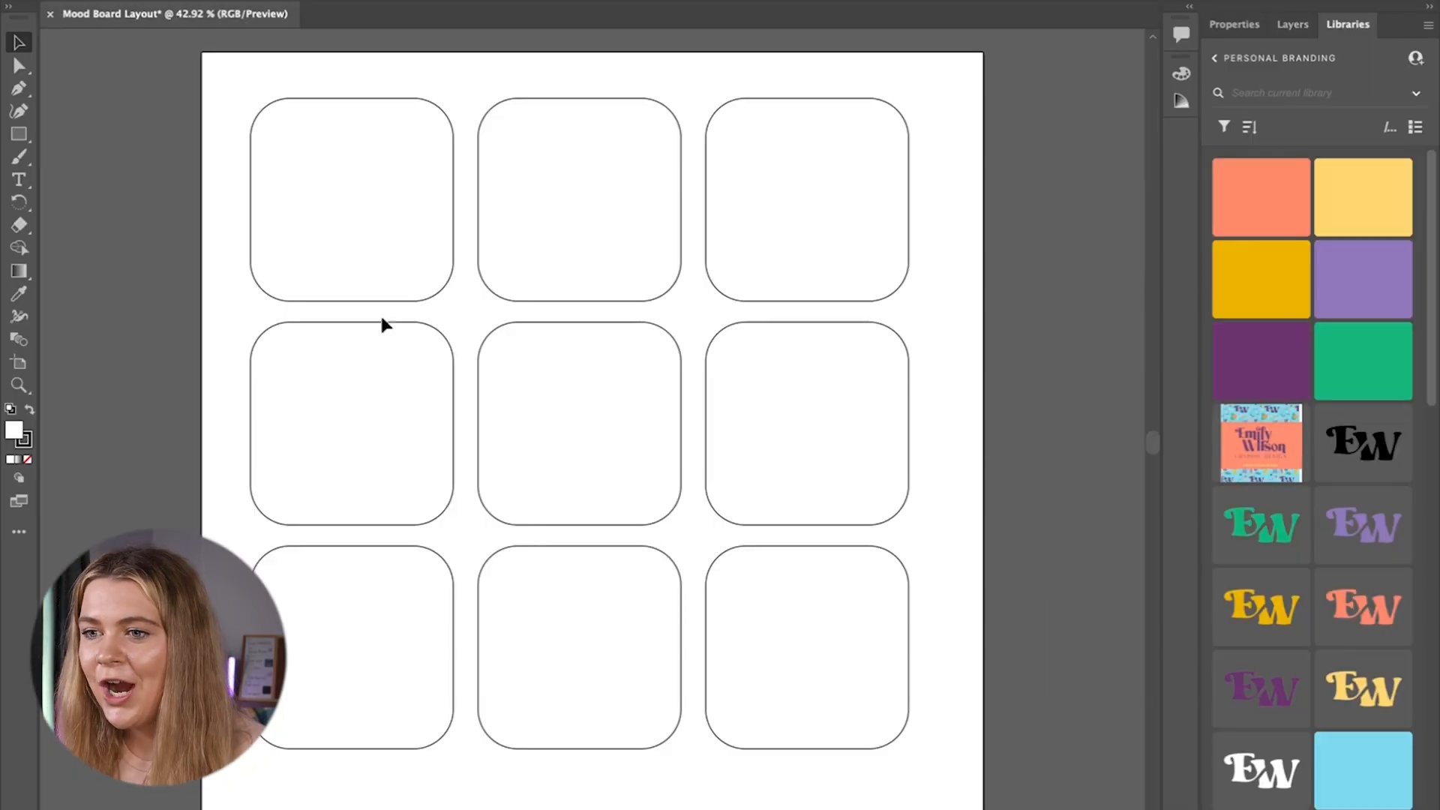
Load all five images from the Moodboard 01 folder via Place.
key(ctrl+shift+p)
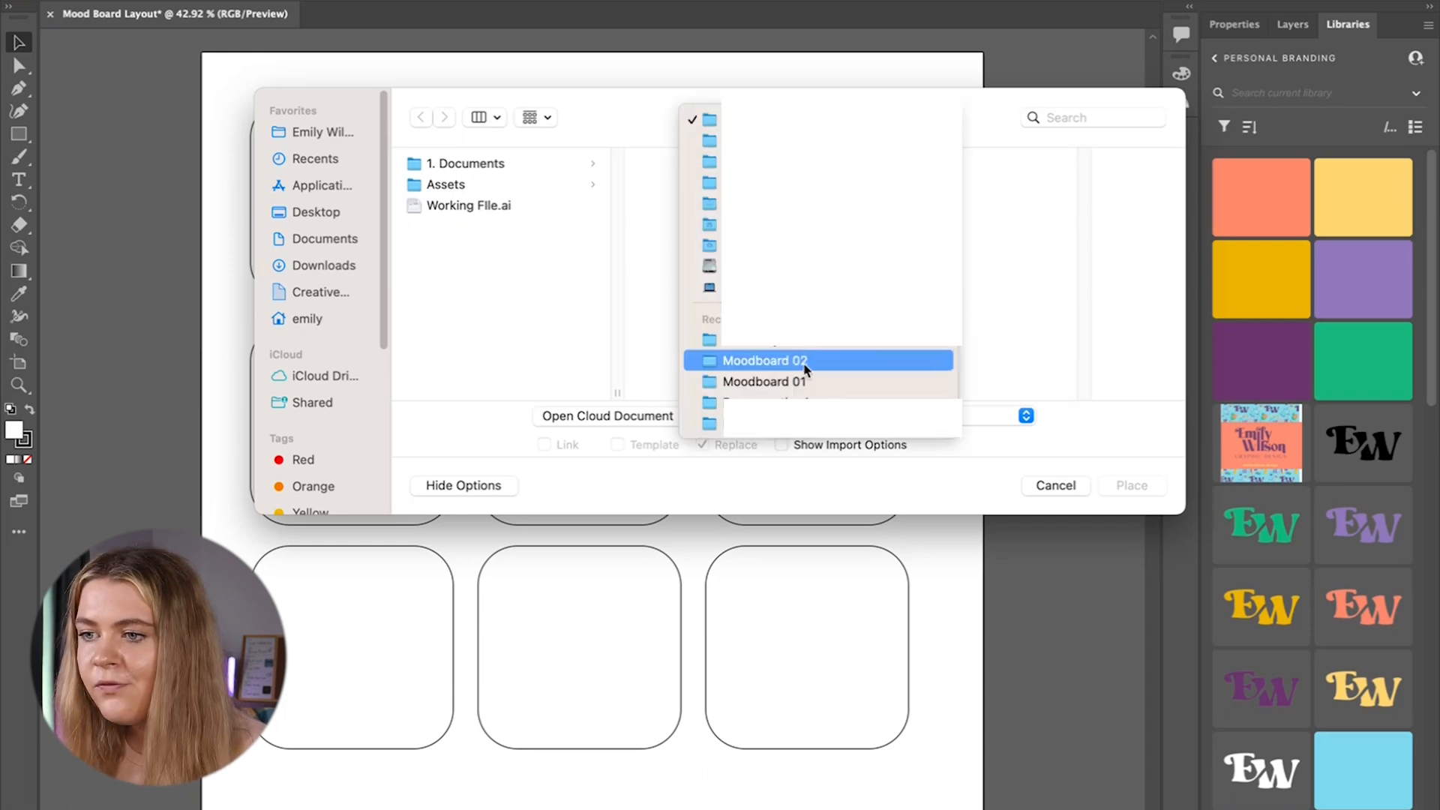
click(762, 381)
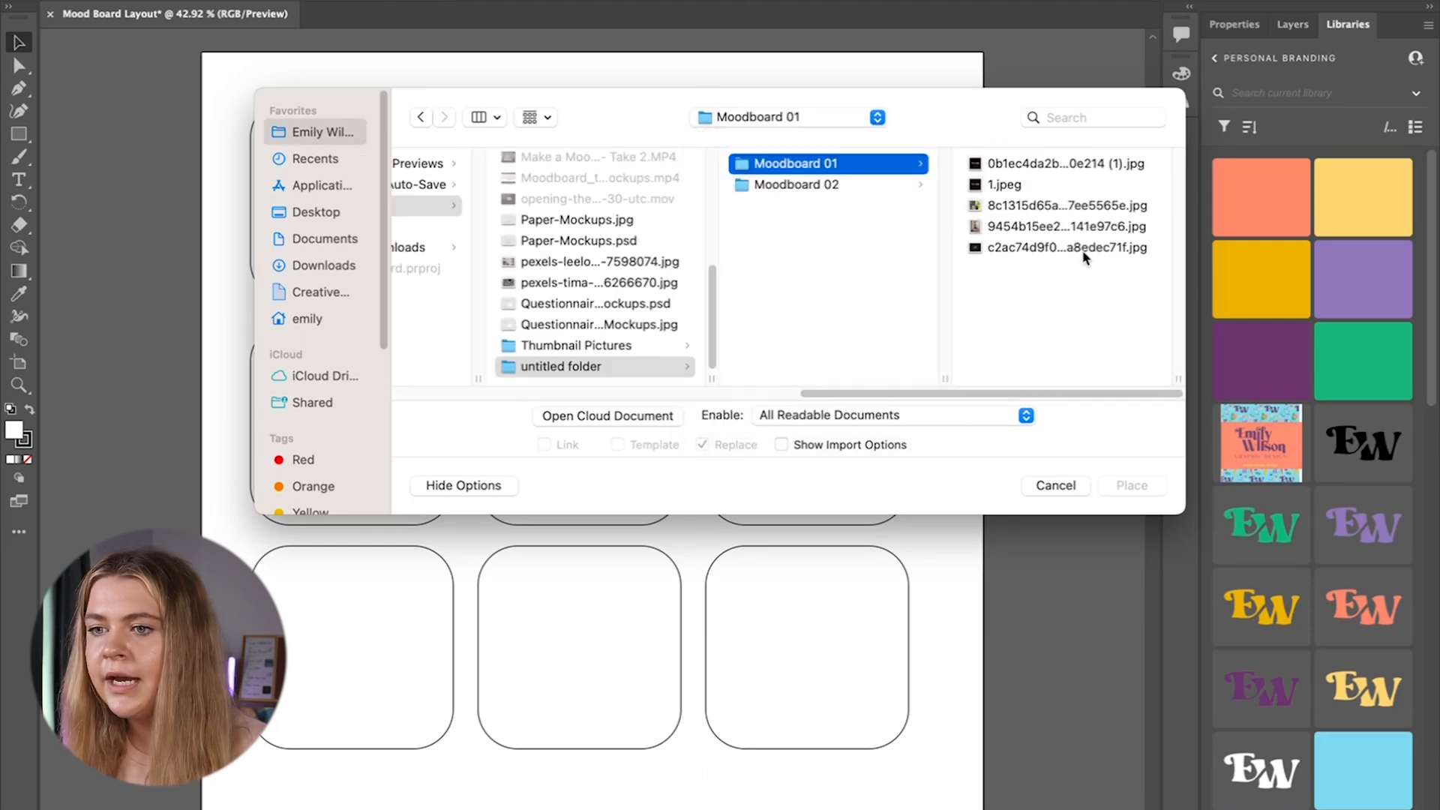
click(1054, 485)
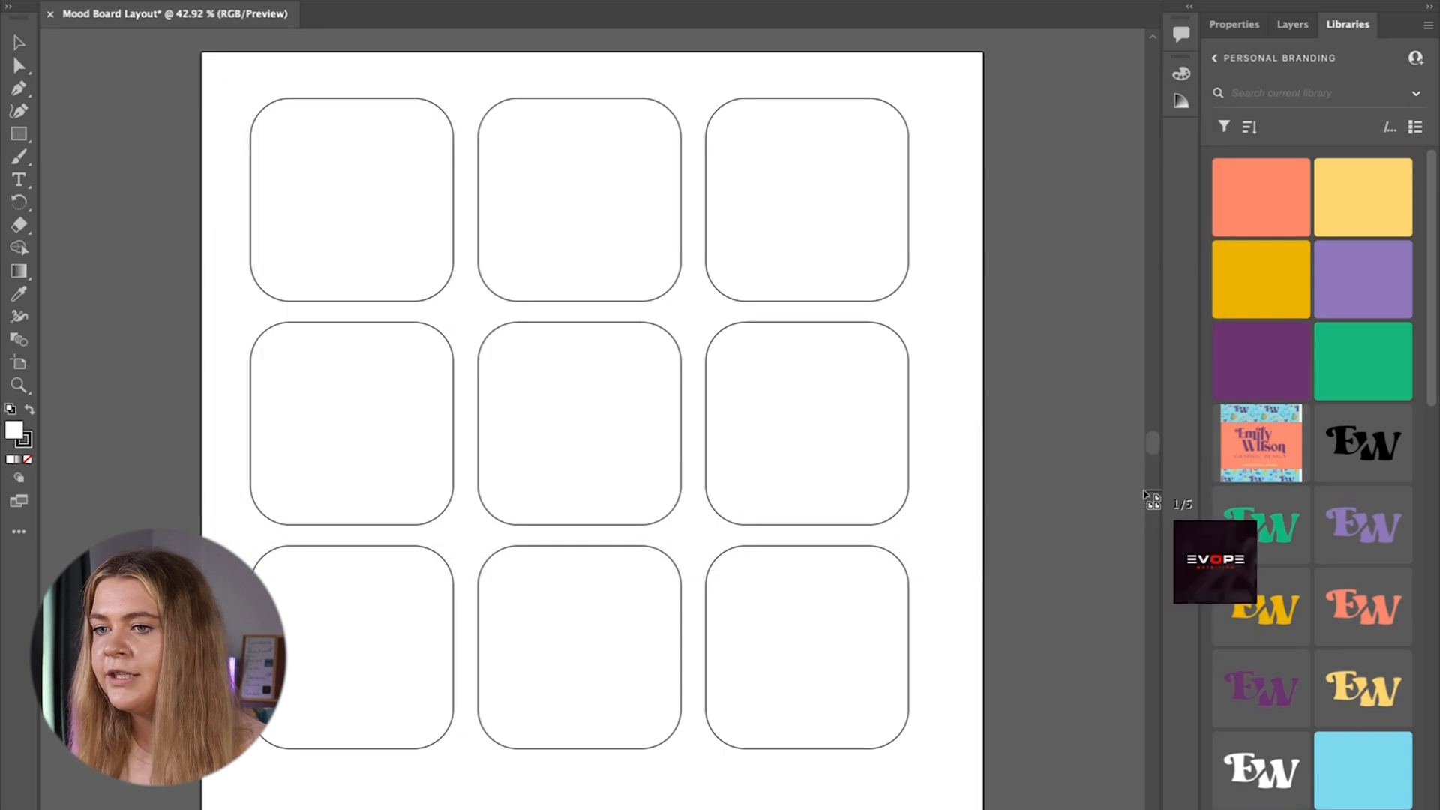
Place the fitness images over the nine rounded squares, each clipped to its frame.
drag(1213, 560, 531, 388)
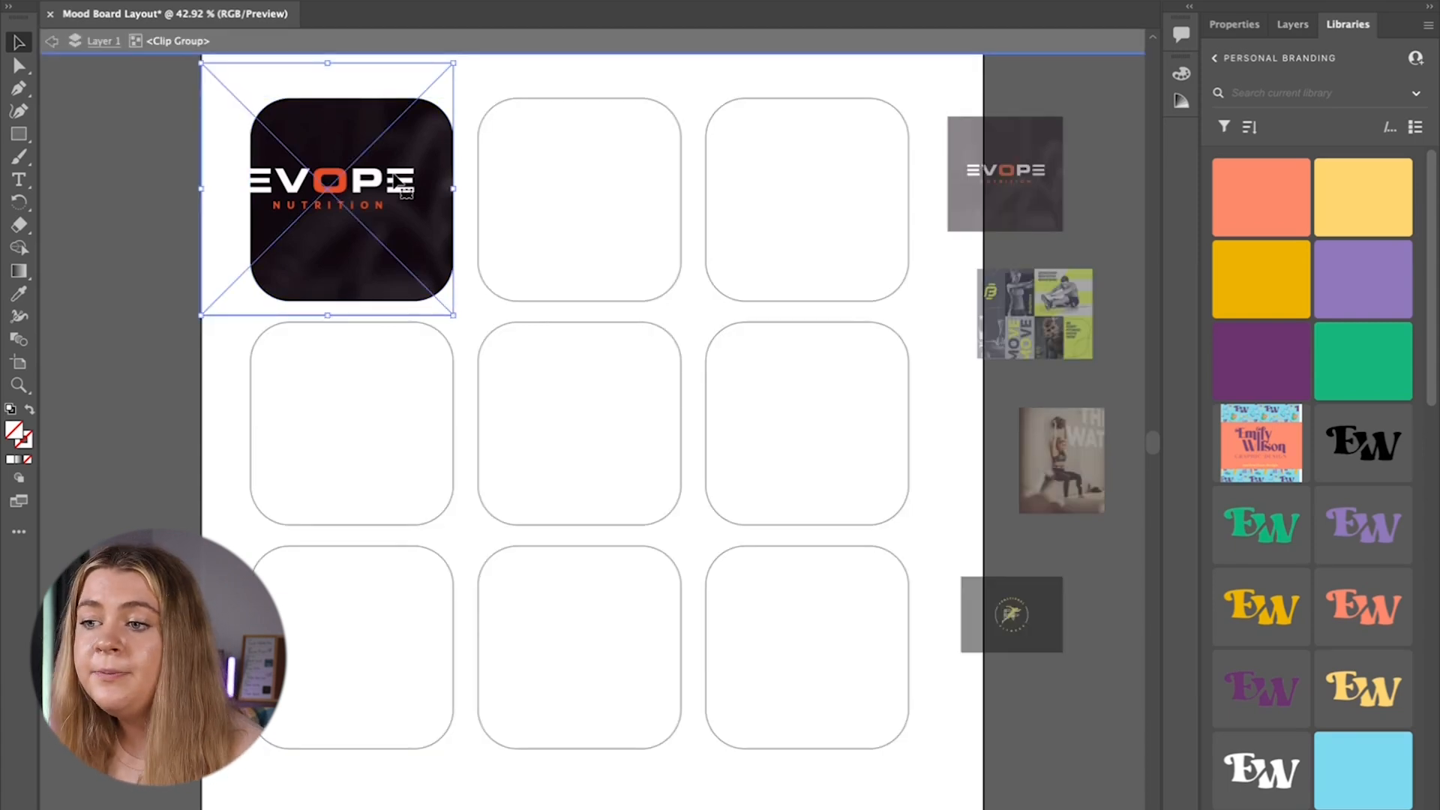
drag(326, 188, 352, 197)
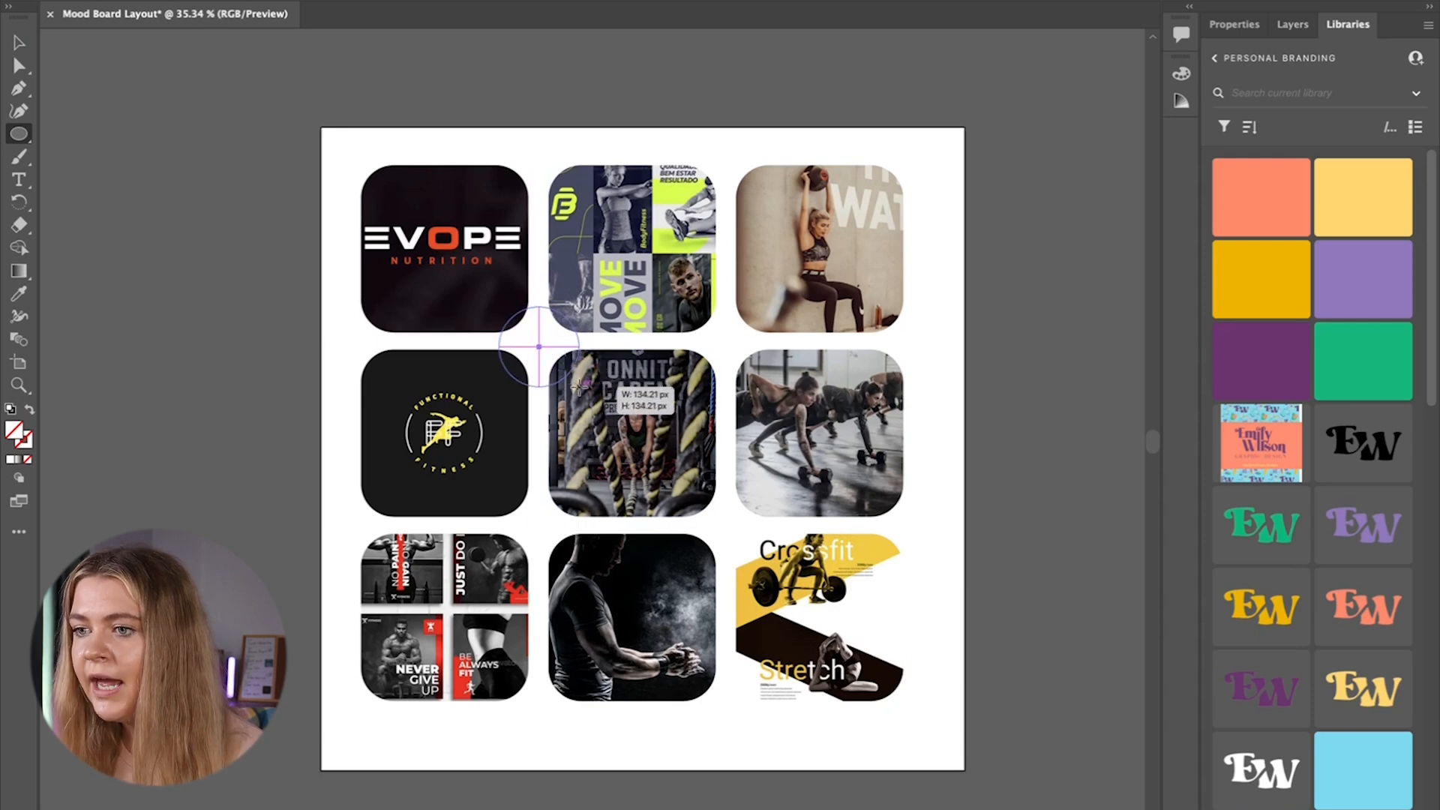
Center a circle in the gap between squares, copy it right, then copy both down.
click(1291, 24)
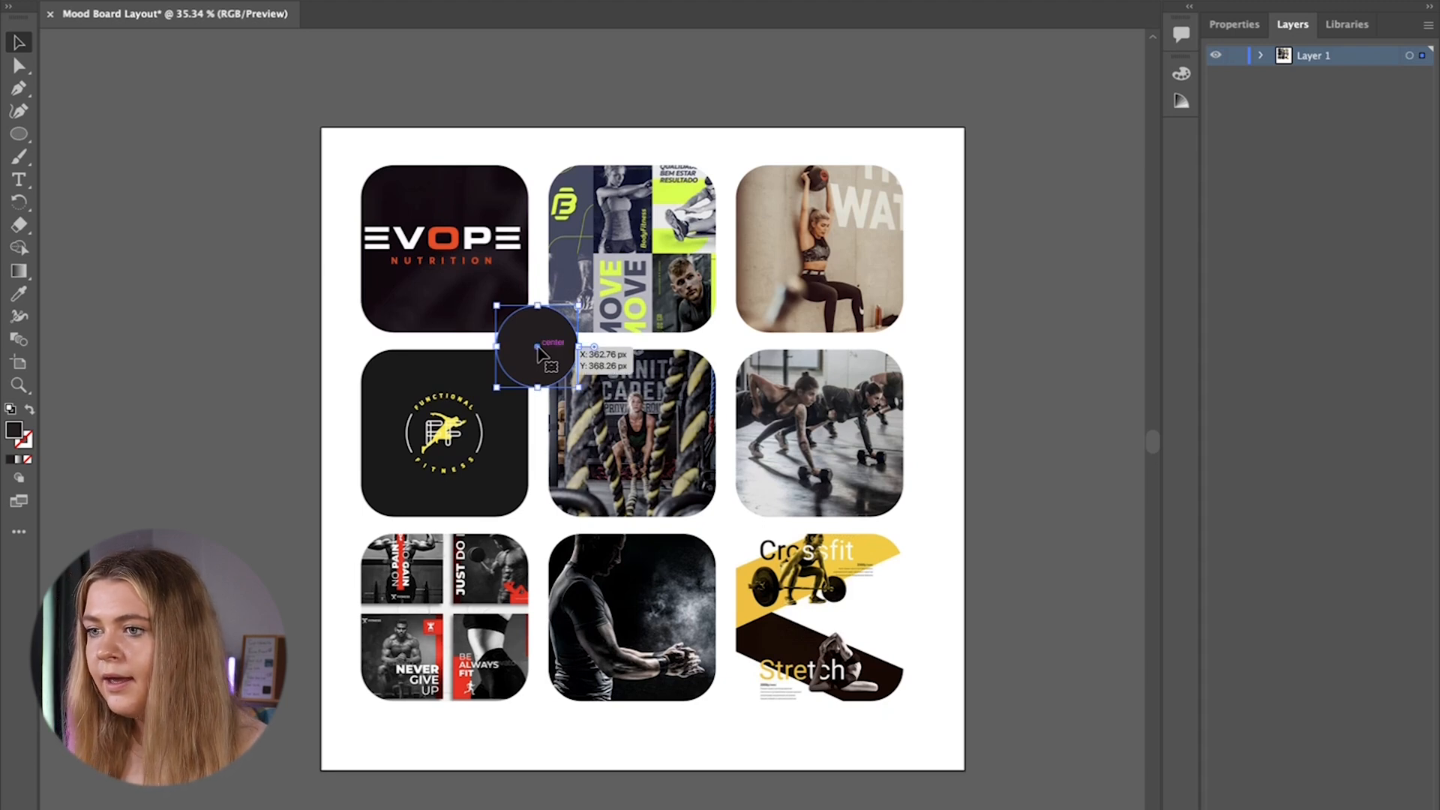
drag(540, 356, 634, 347)
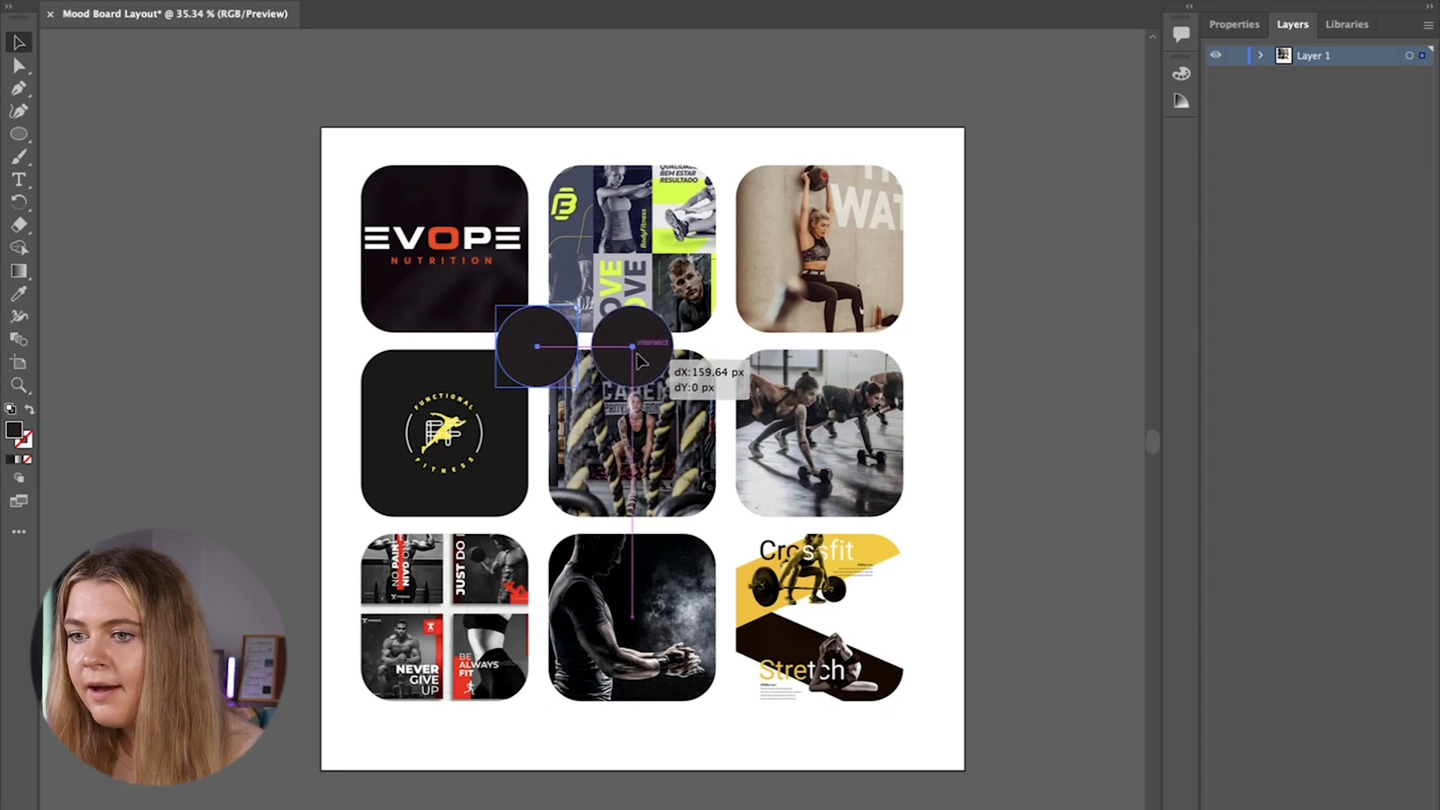
drag(634, 347, 728, 348)
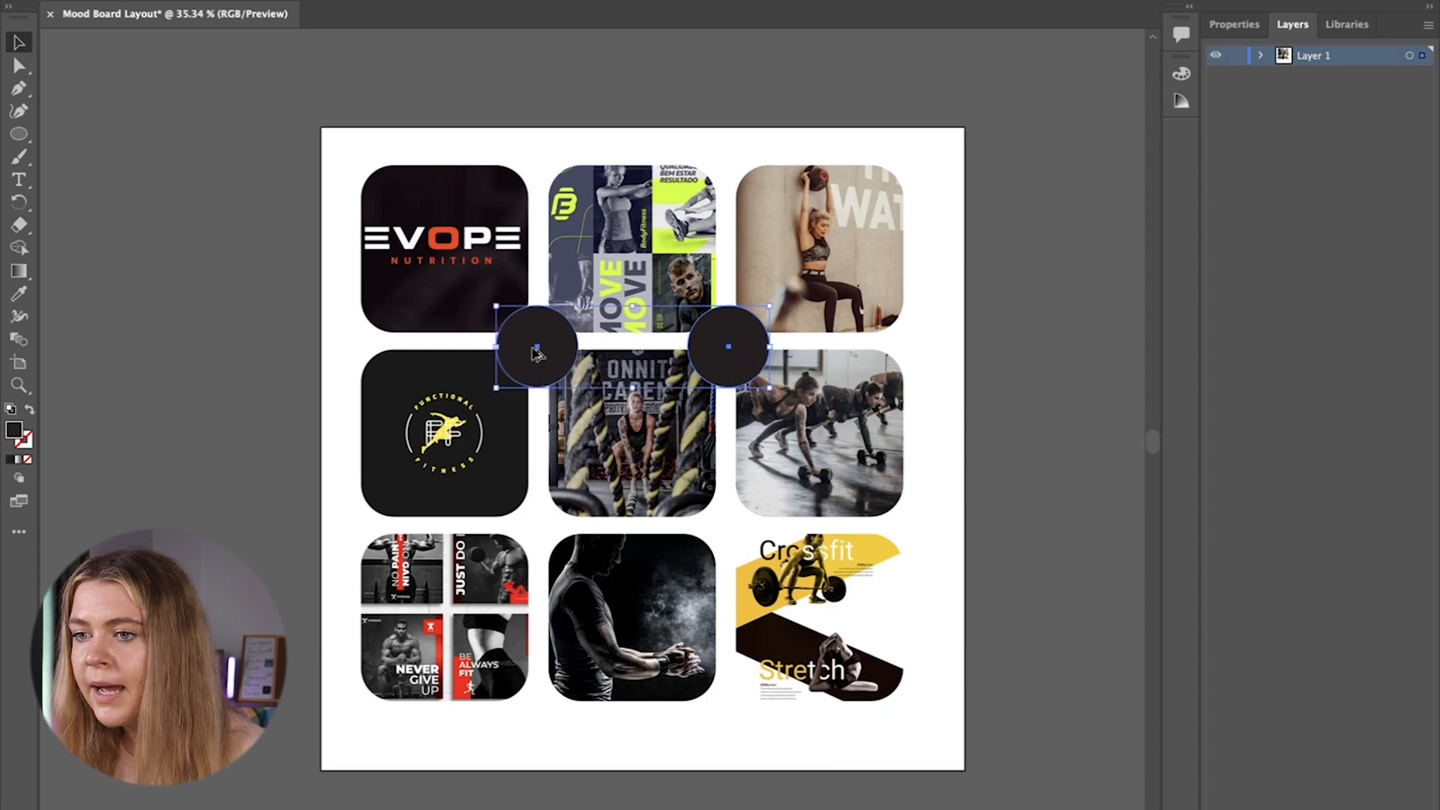
drag(537, 347, 537, 486)
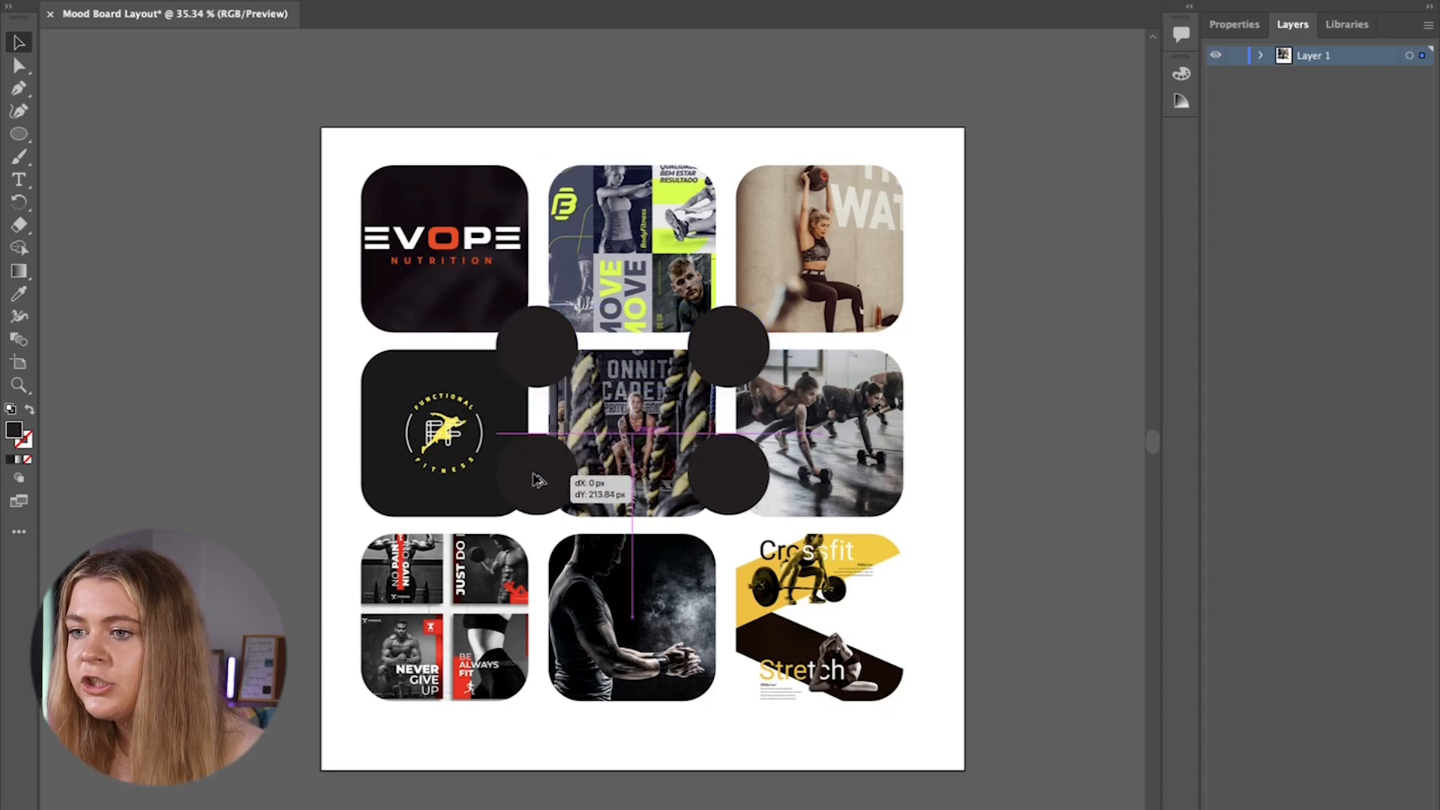
drag(537, 432, 541, 537)
text(Note: Colors may change at the designer)
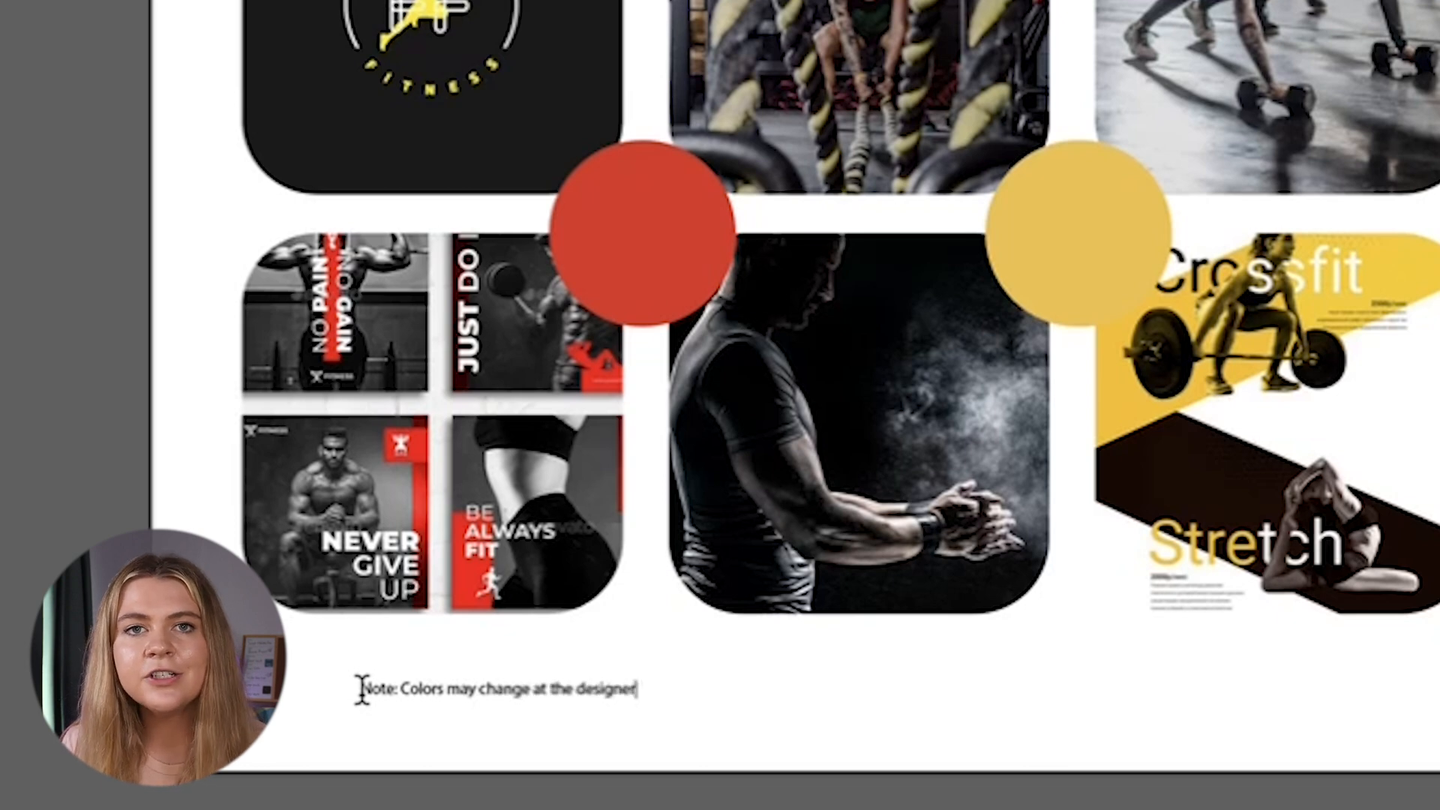
Type the note 'Note: Colors may change at the designers descretion.' below the grid.
text(s descretion.)
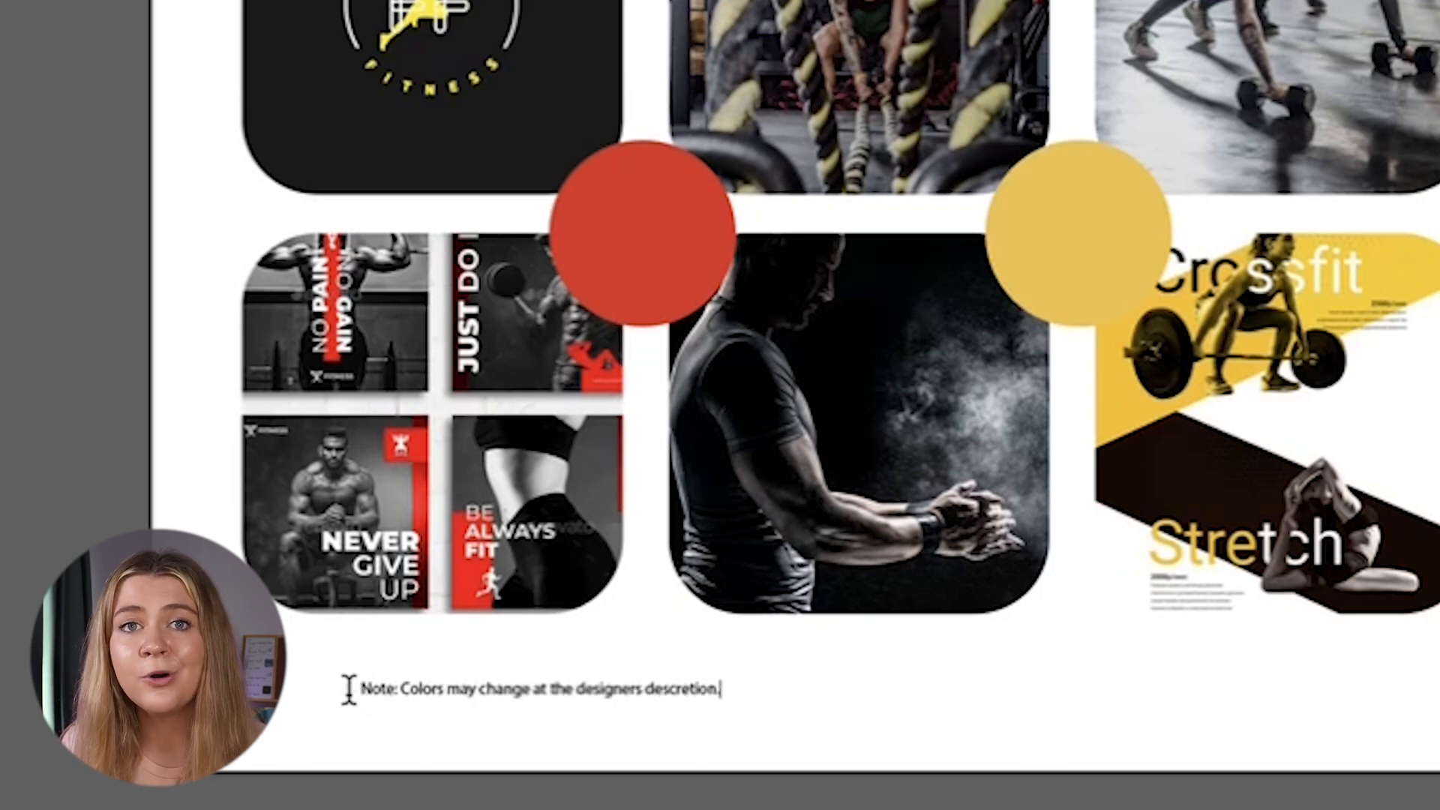